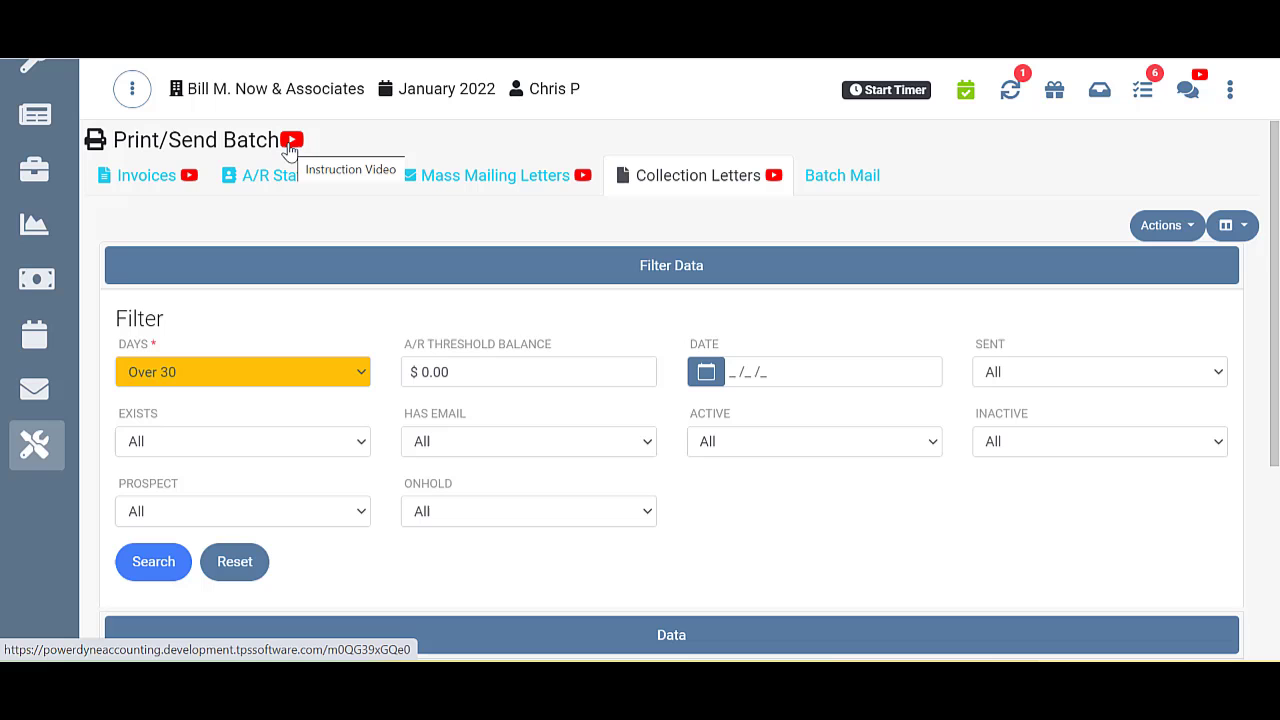
pyautogui.moveTo(1165, 225)
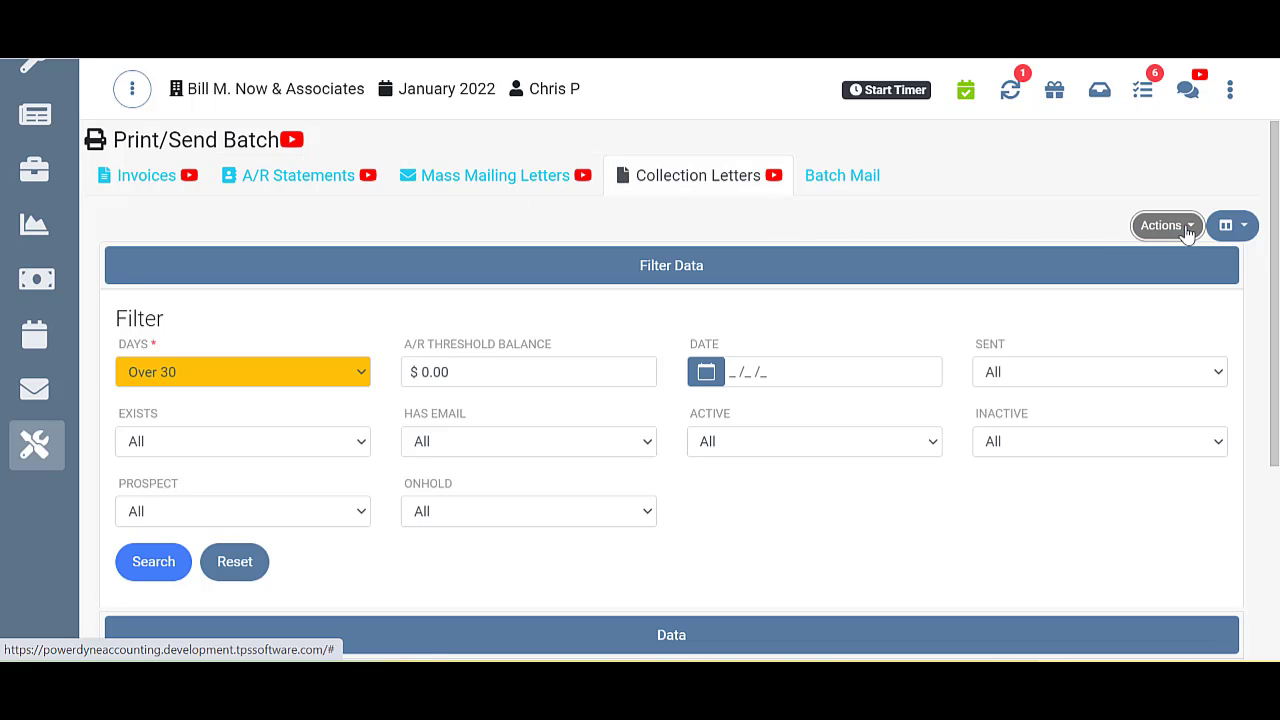
# Preview the batch create, download and send options, then go to Tools > Templates
pyautogui.click(1232, 225)
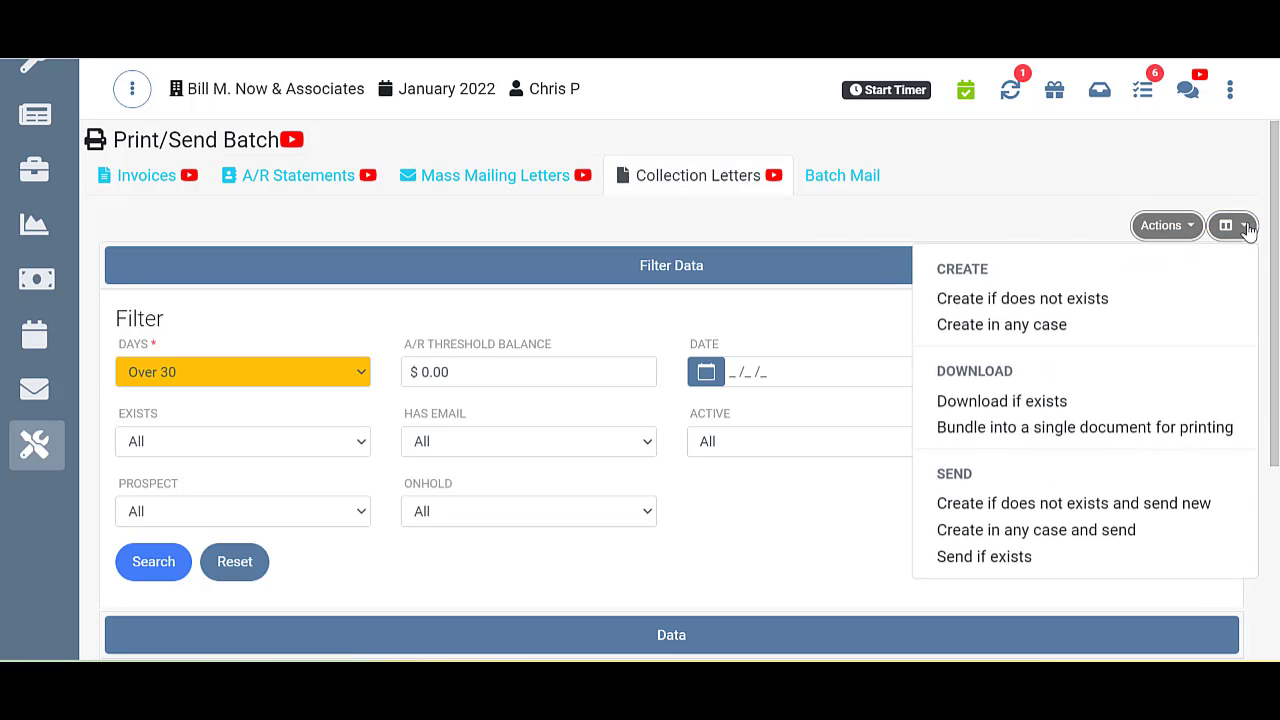
pyautogui.click(1232, 225)
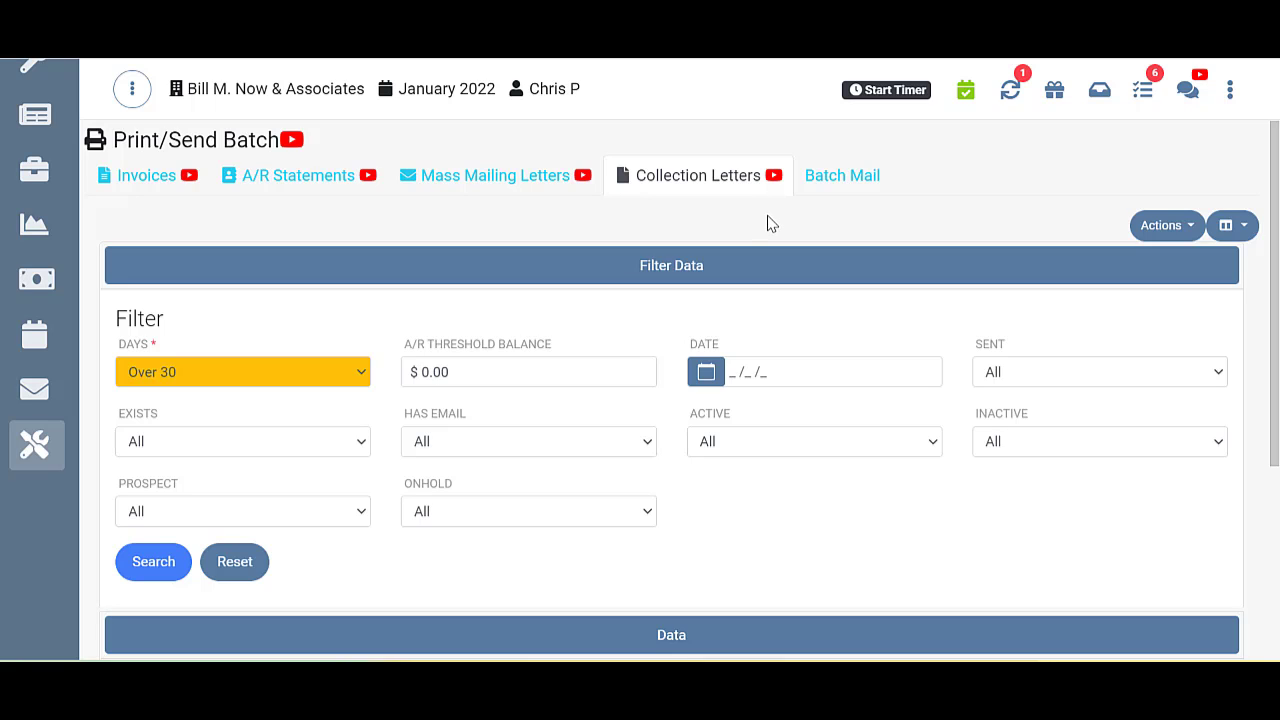
pyautogui.moveTo(262, 337)
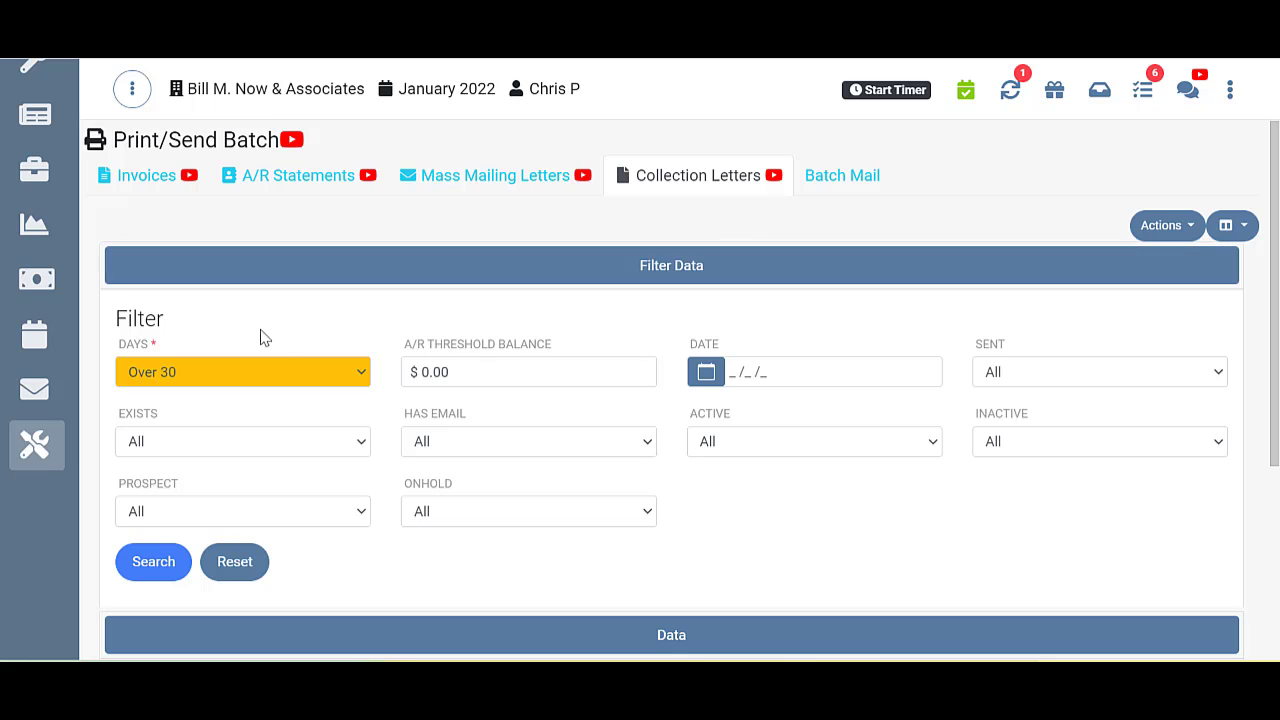
pyautogui.moveTo(224, 405)
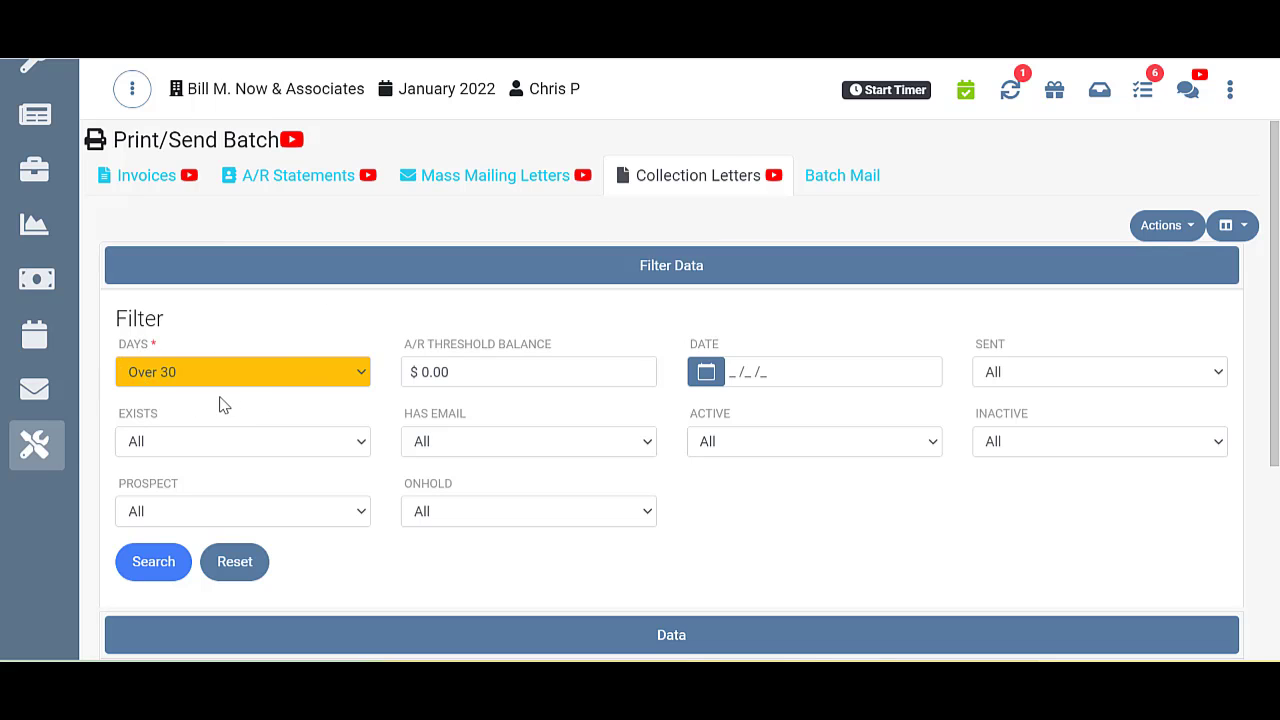
pyautogui.moveTo(363, 380)
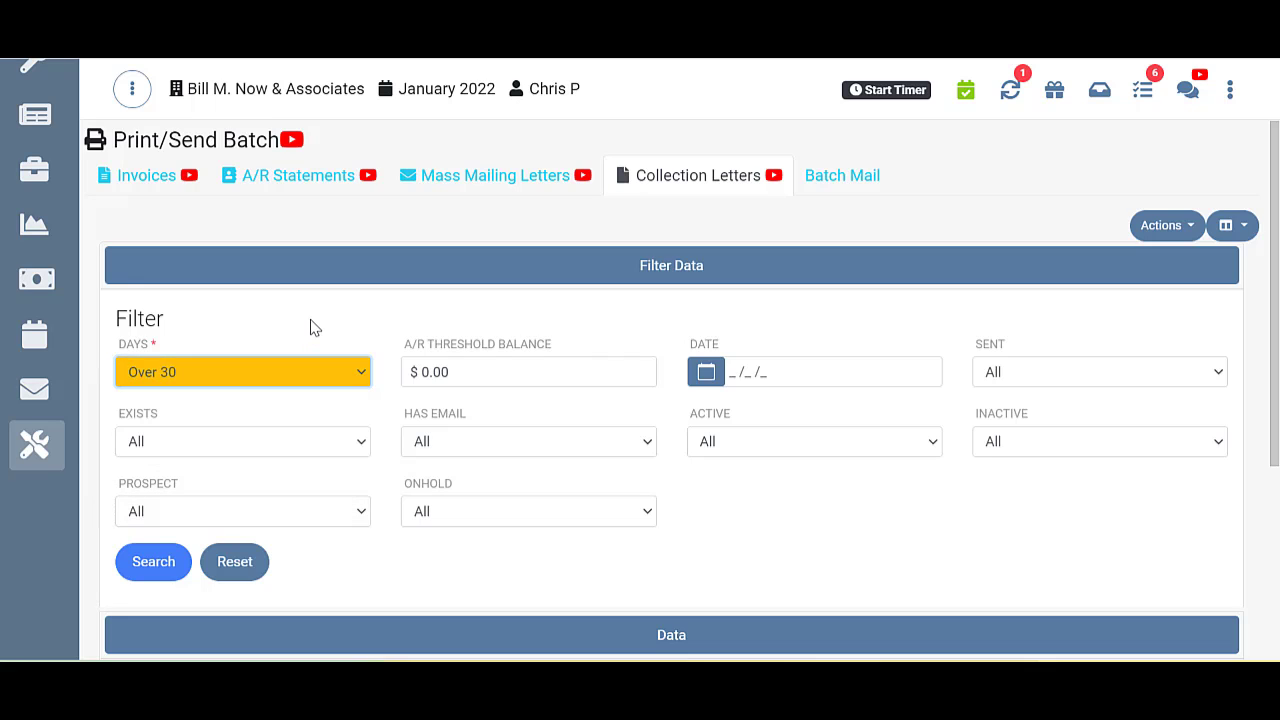
pyautogui.click(36, 445)
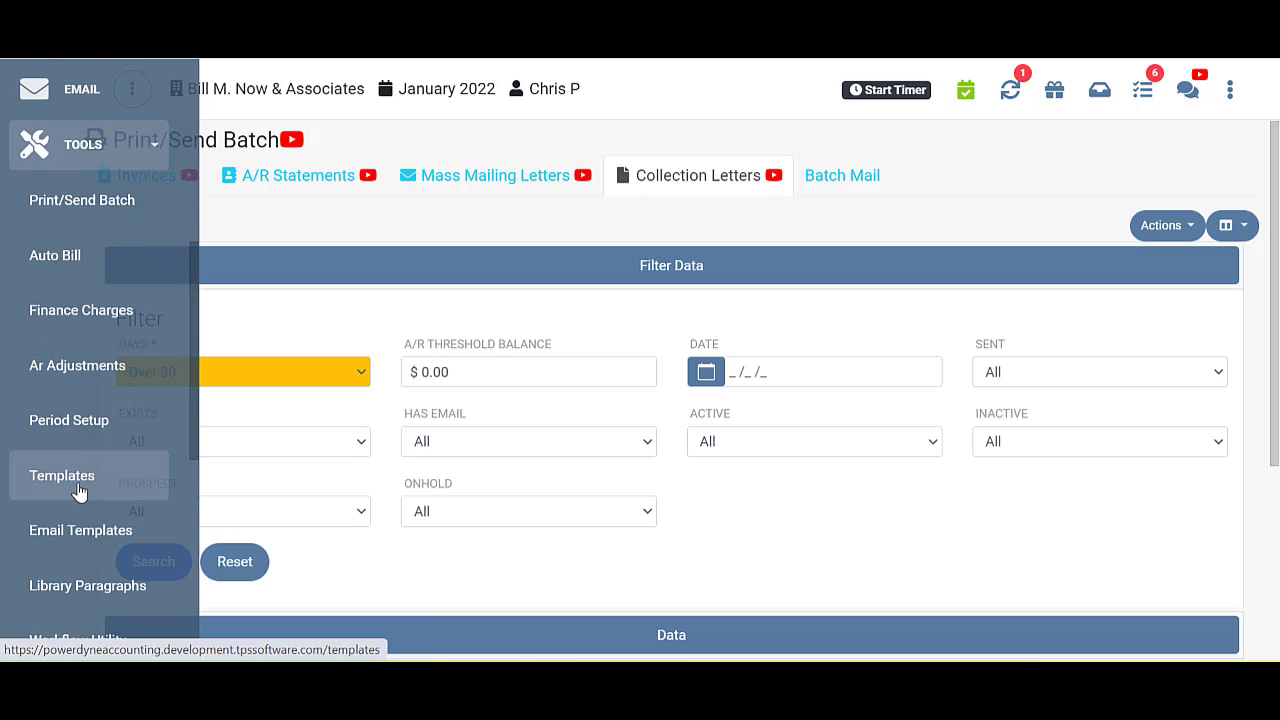
pyautogui.click(61, 475)
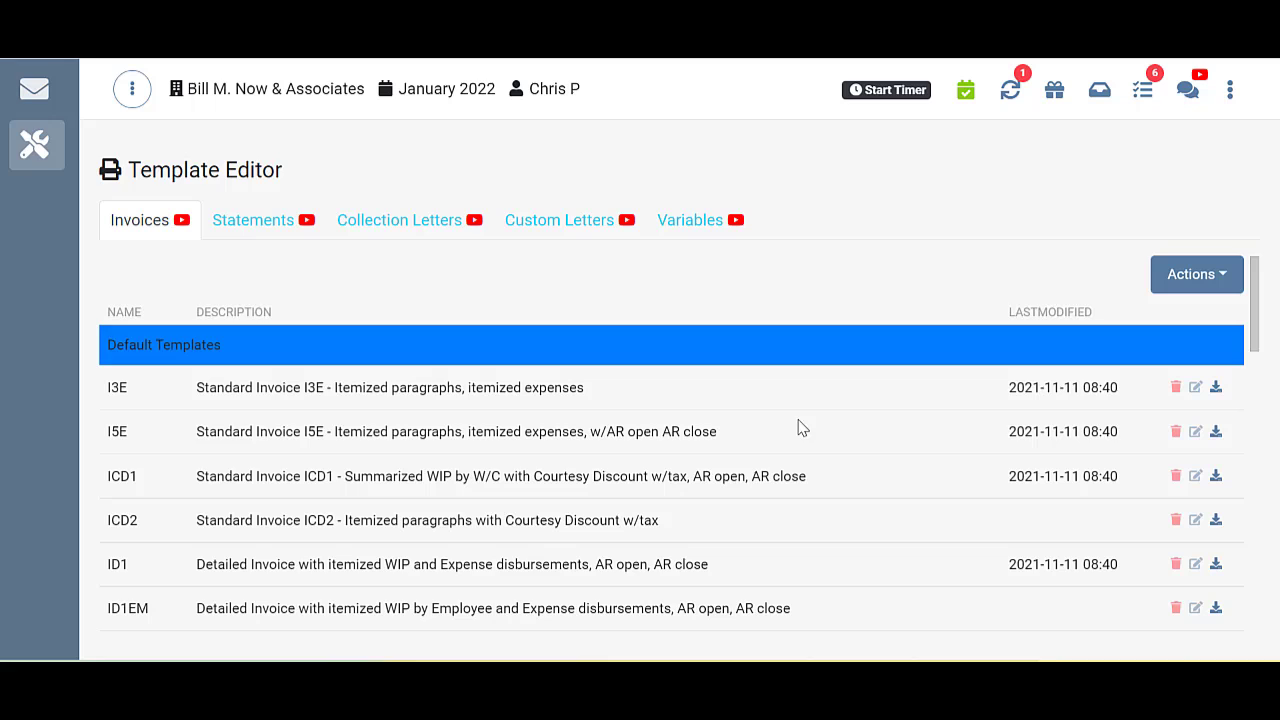
pyautogui.moveTo(416, 292)
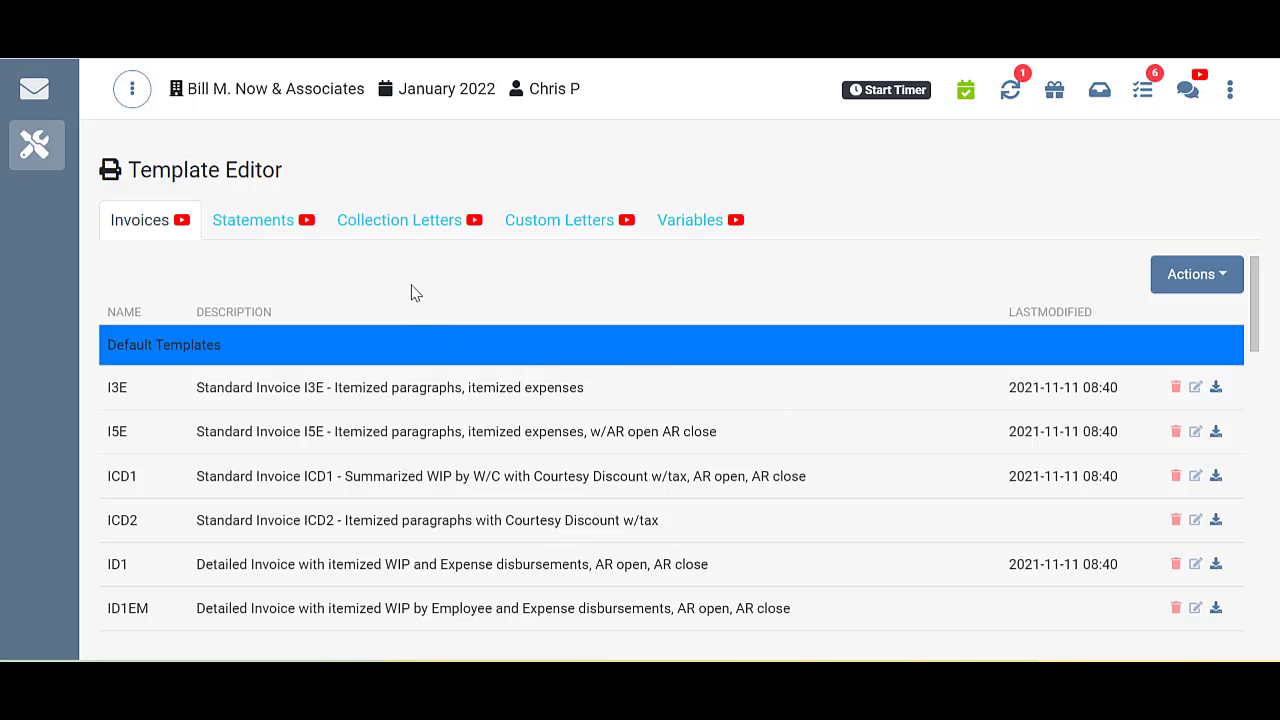
# Review the Collection Letters templates and return to the Print/Send Batch page
pyautogui.click(399, 220)
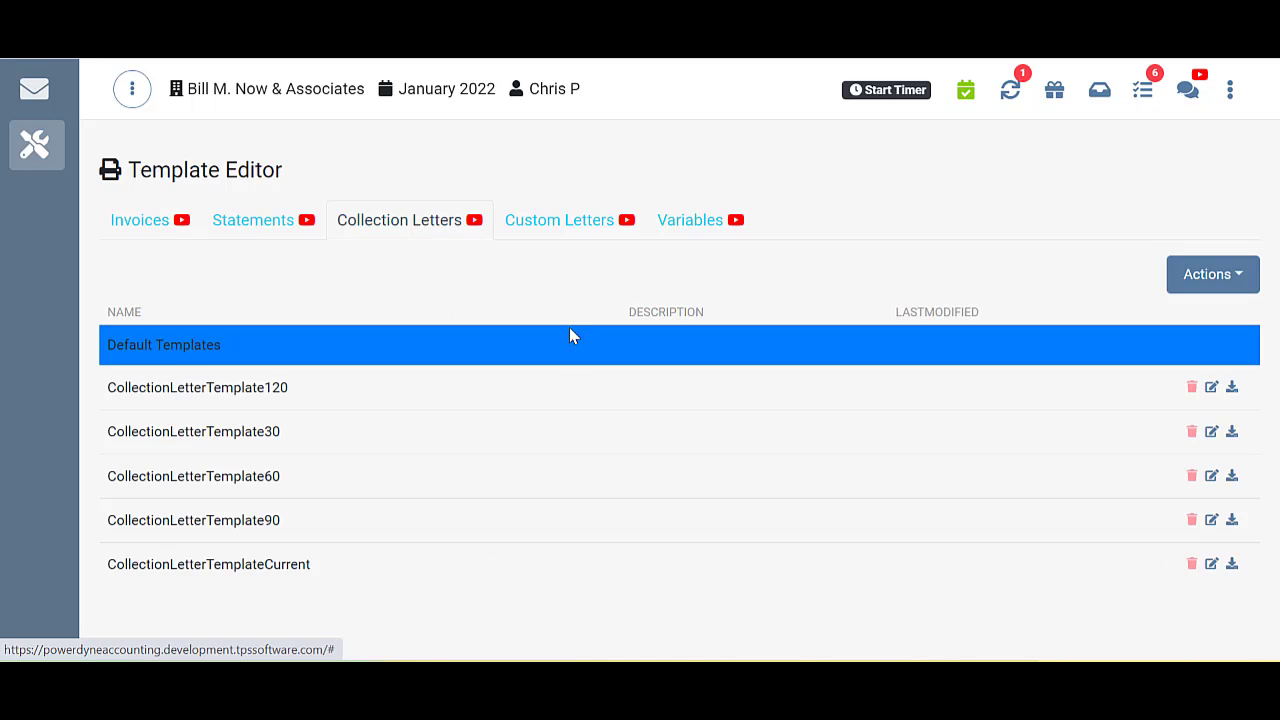
pyautogui.click(36, 145)
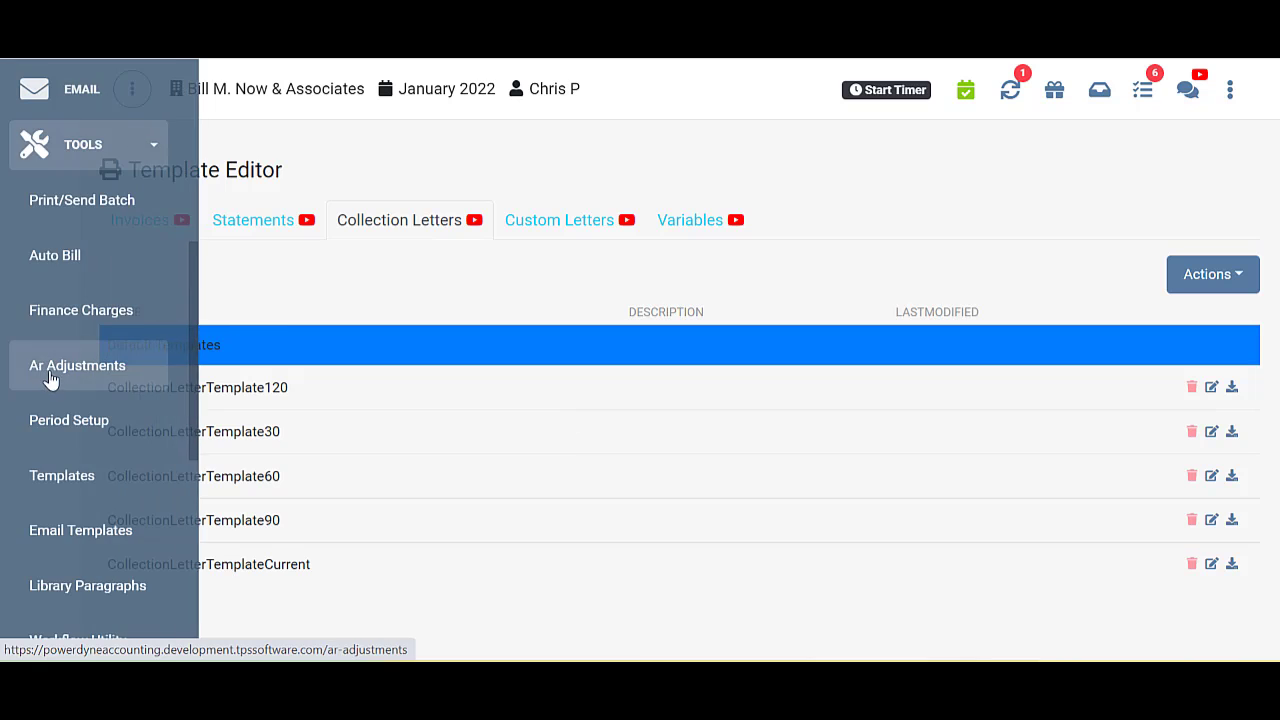
pyautogui.click(81, 200)
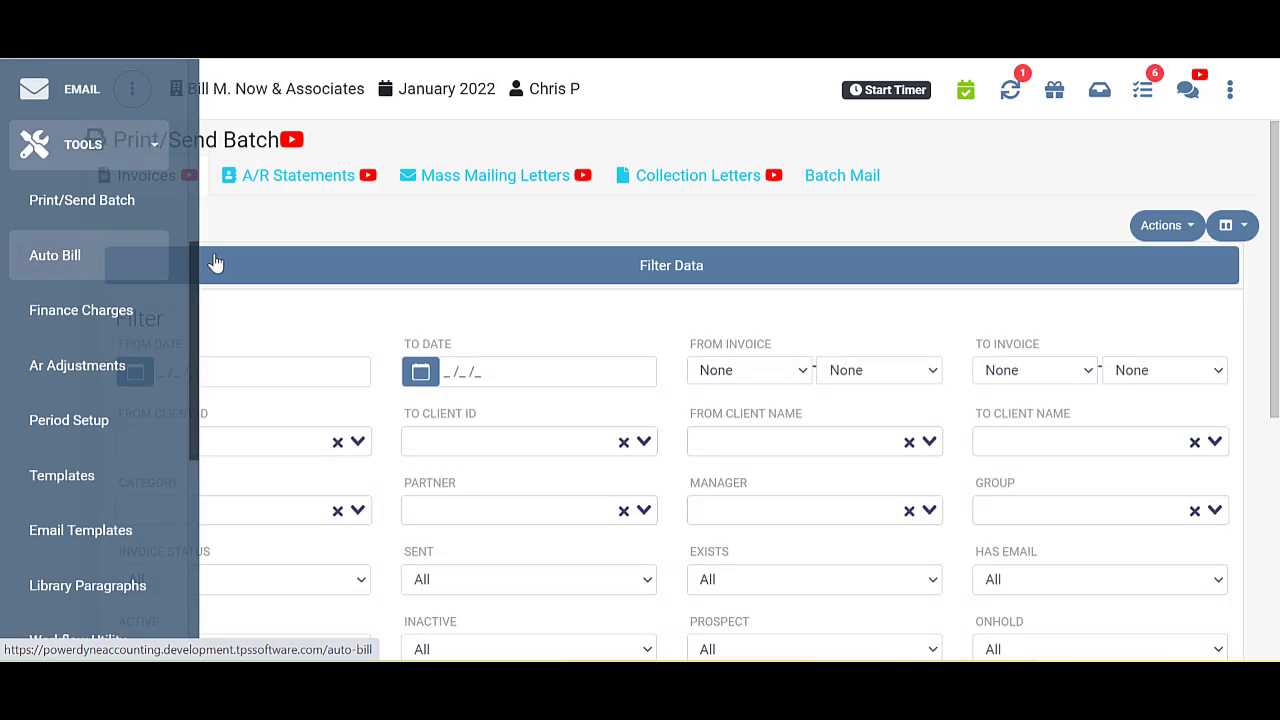
# Filter the Collection Letters batch to Over 60 days with date 2/24/2022
pyautogui.click(697, 175)
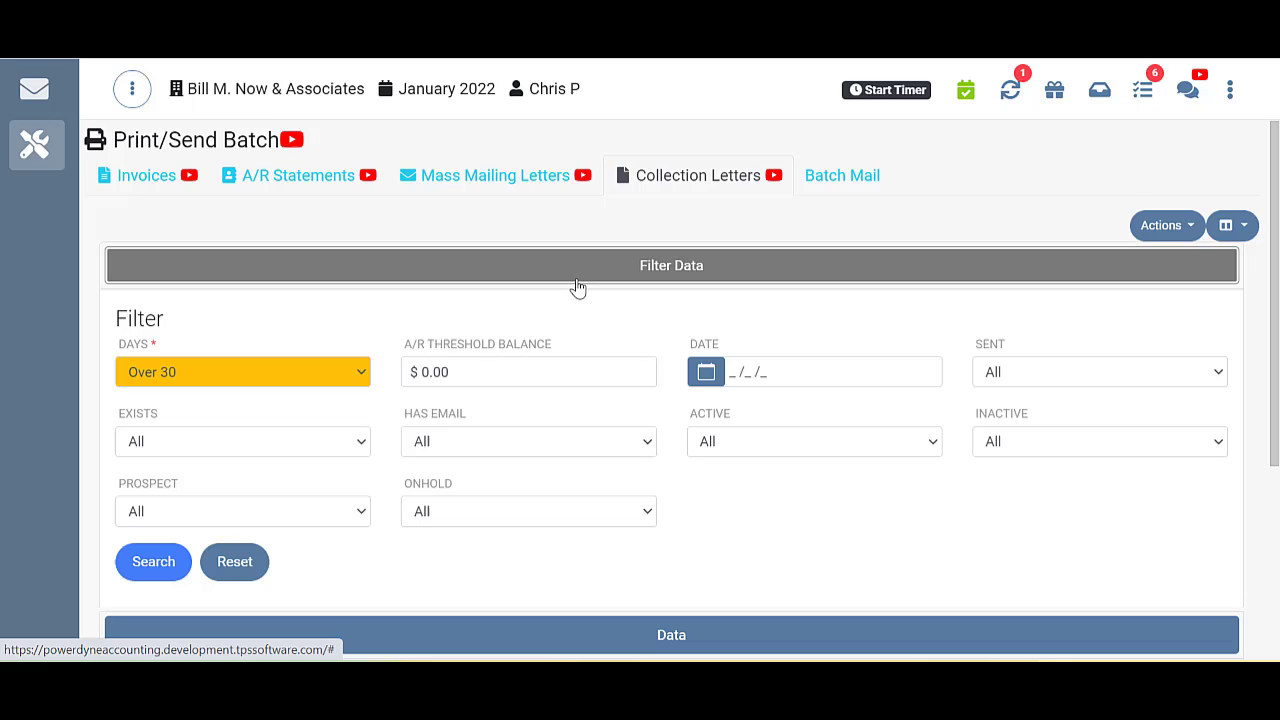
pyautogui.click(242, 371)
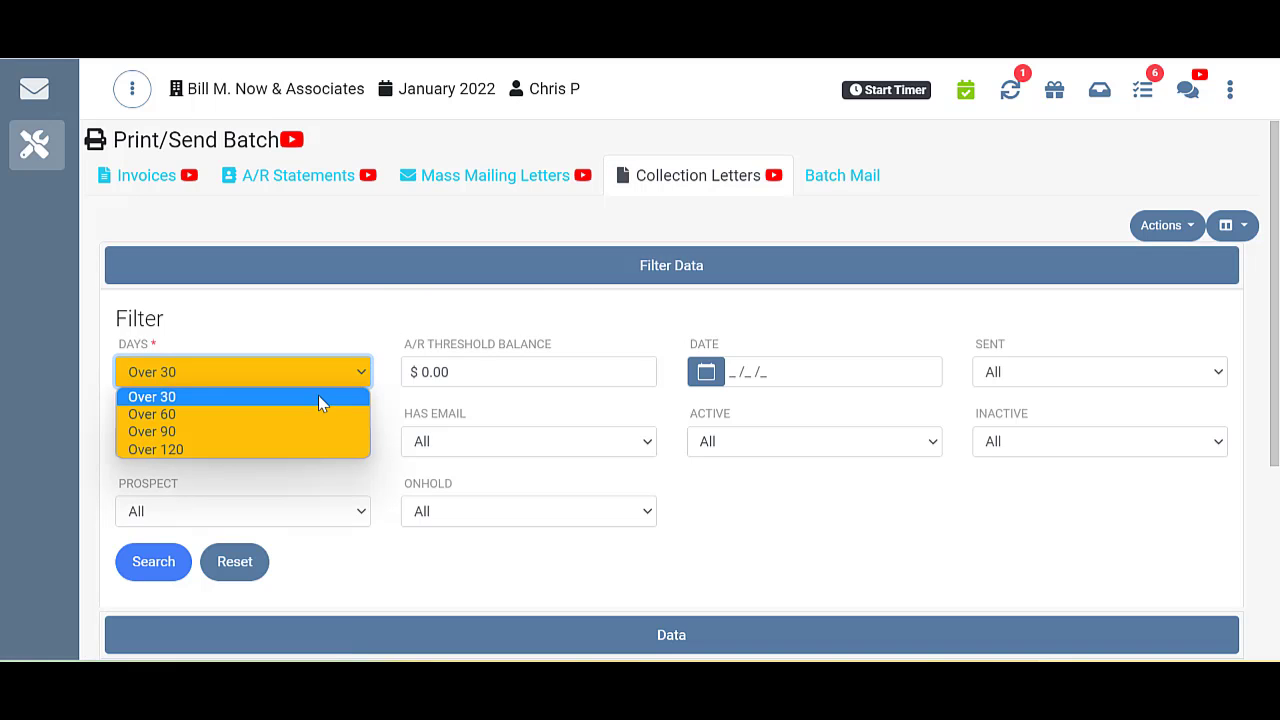
pyautogui.click(151, 414)
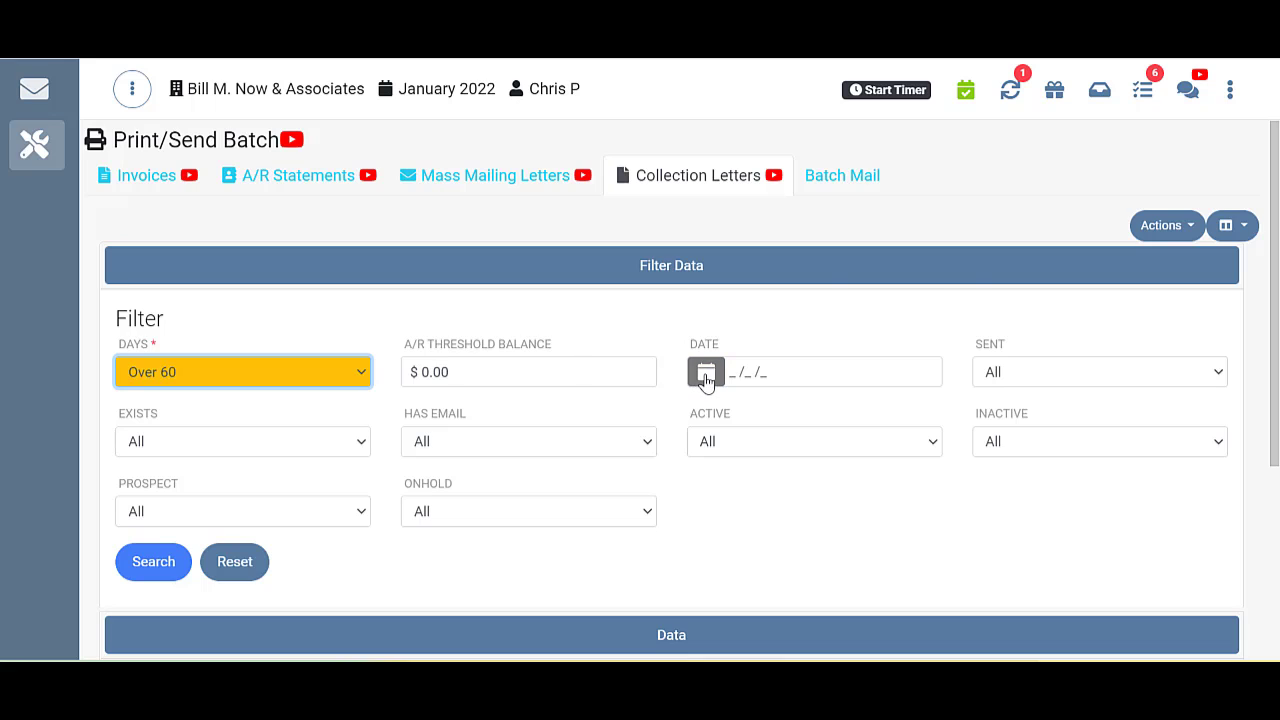
pyautogui.click(706, 371)
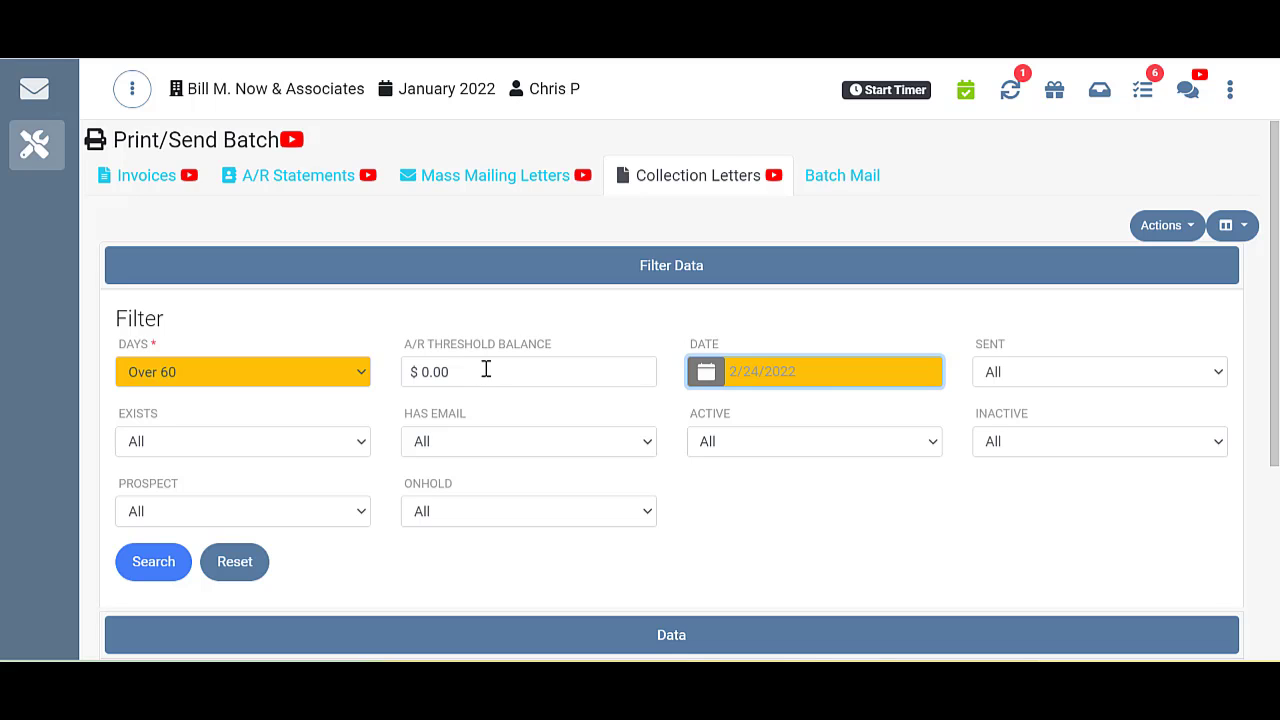
pyautogui.moveTo(688, 443)
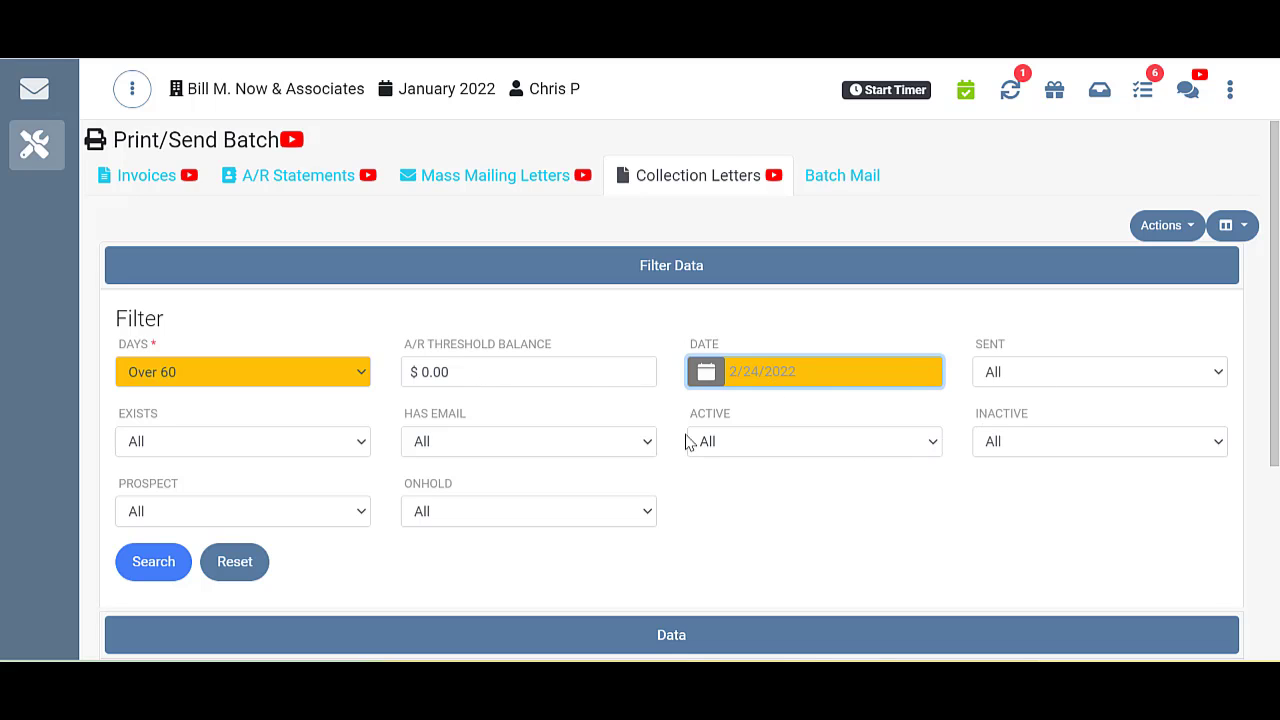
pyautogui.moveTo(486, 466)
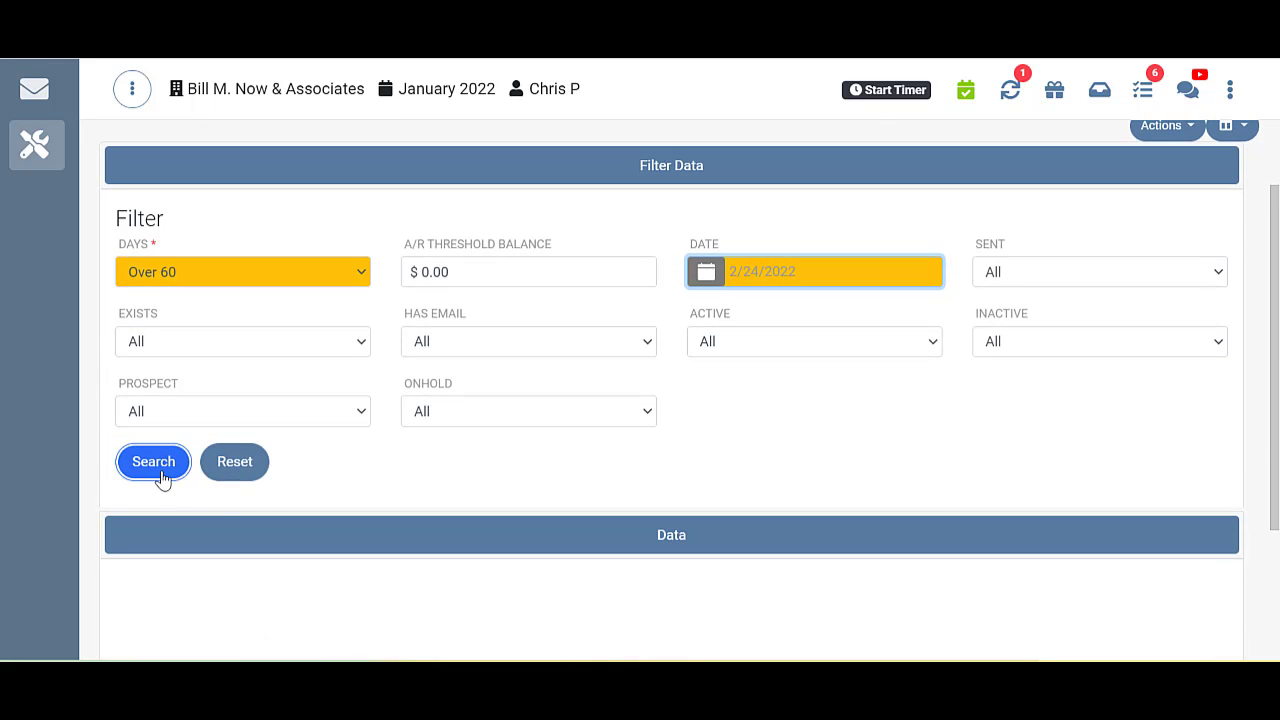
# Run Search to list 205583 BC Ltd. and ABC Co. in the data grid
pyautogui.click(153, 461)
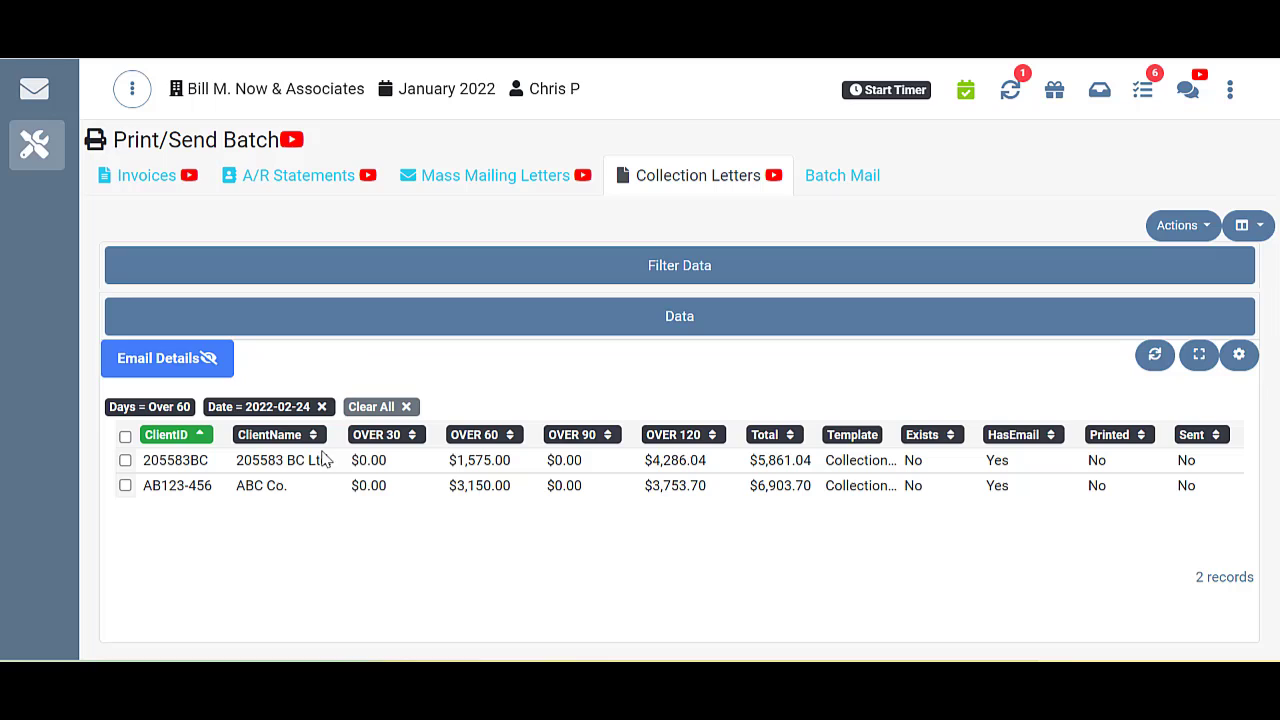
pyautogui.moveTo(376, 370)
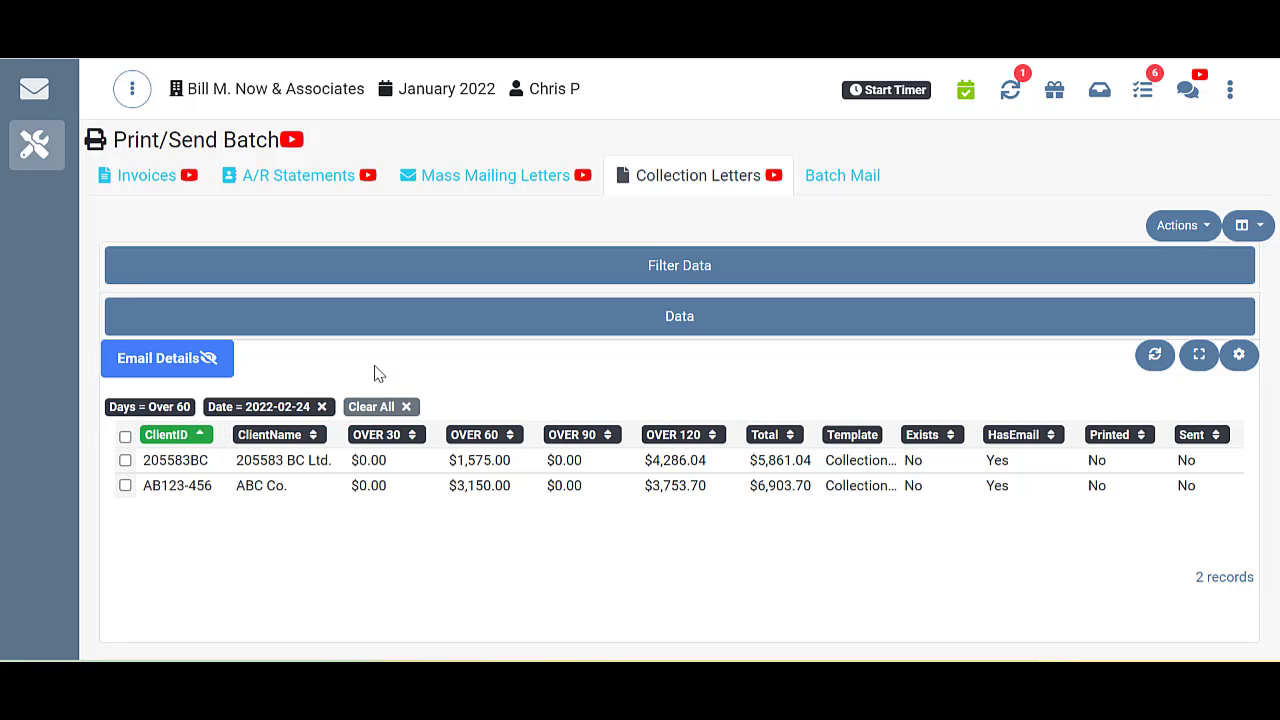
pyautogui.moveTo(277, 375)
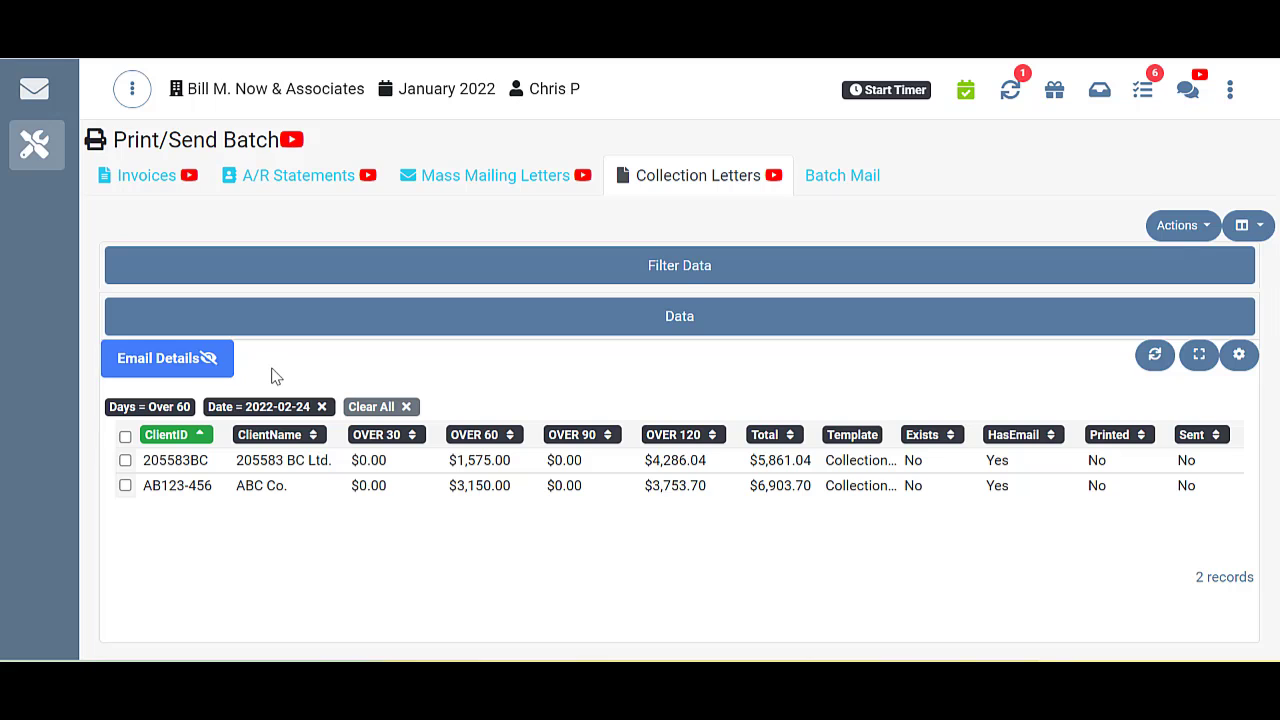
# Open the Email Details panel with attachment mode, template, subject and body fields
pyautogui.click(160, 358)
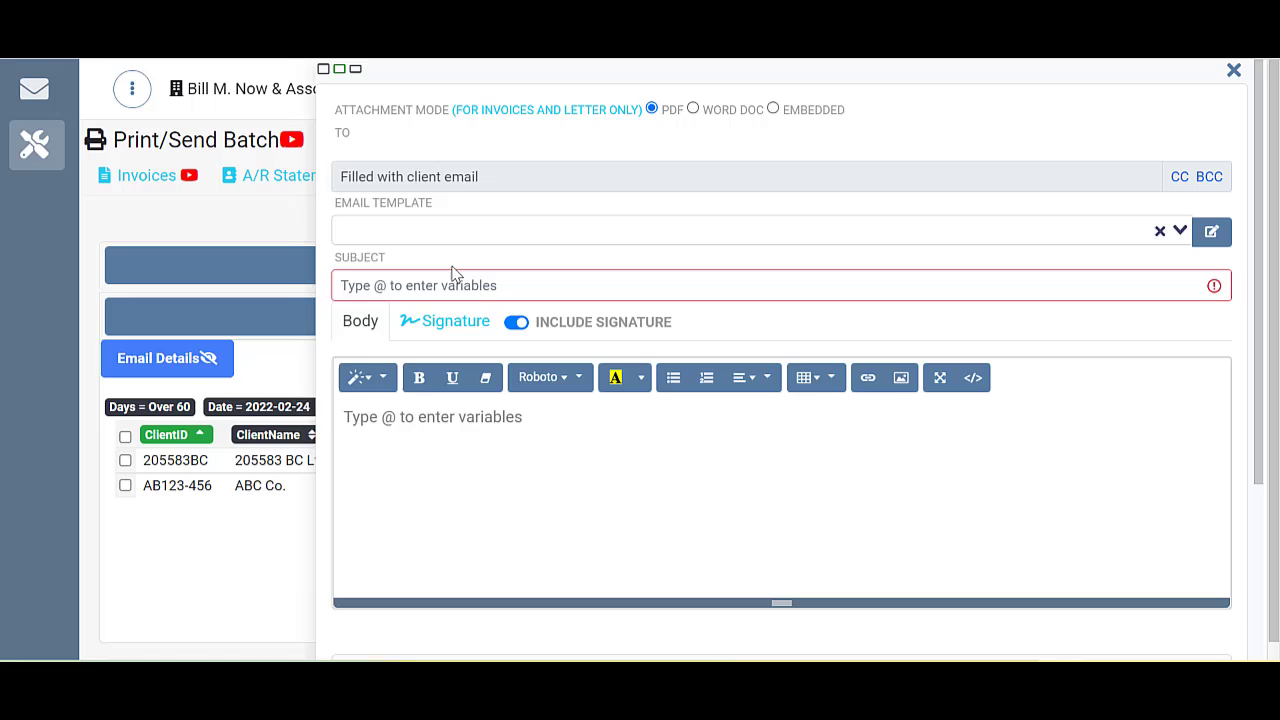
pyautogui.moveTo(585, 398)
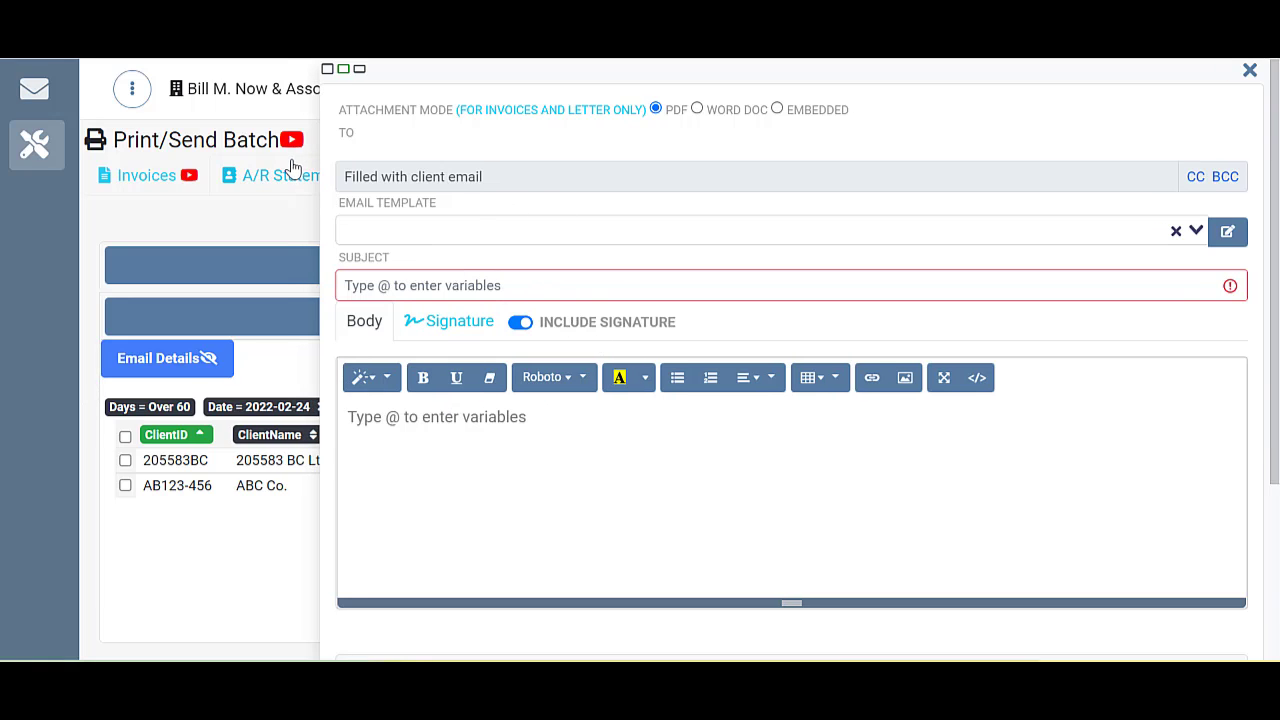
pyautogui.moveTo(292, 139)
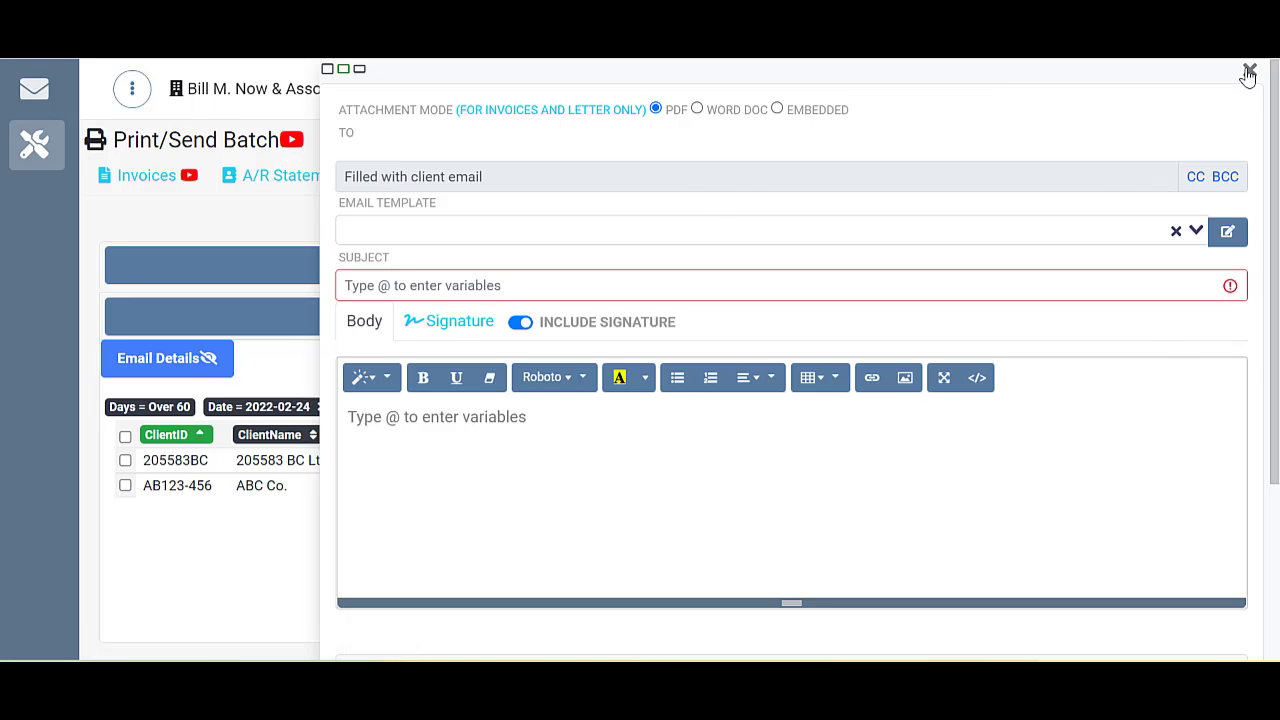
# Close the email panel to return to the two-client Collection Letters list
pyautogui.click(1247, 76)
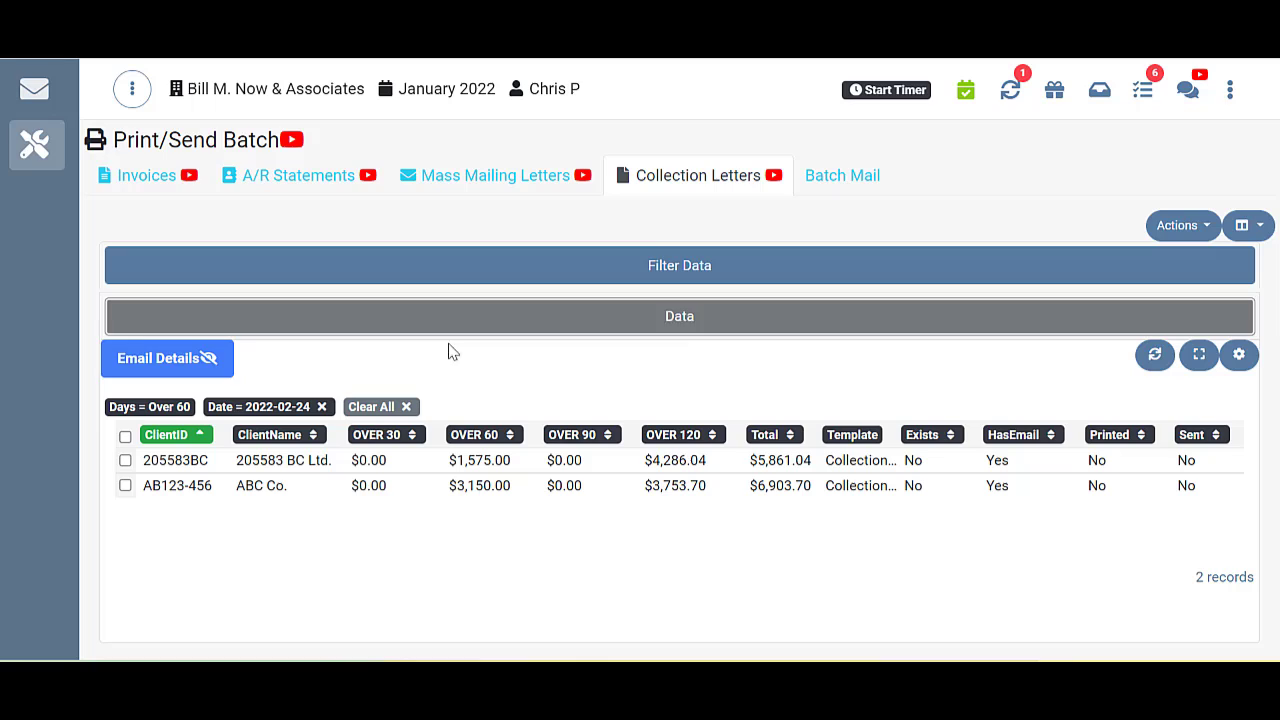
pyautogui.moveTo(341, 363)
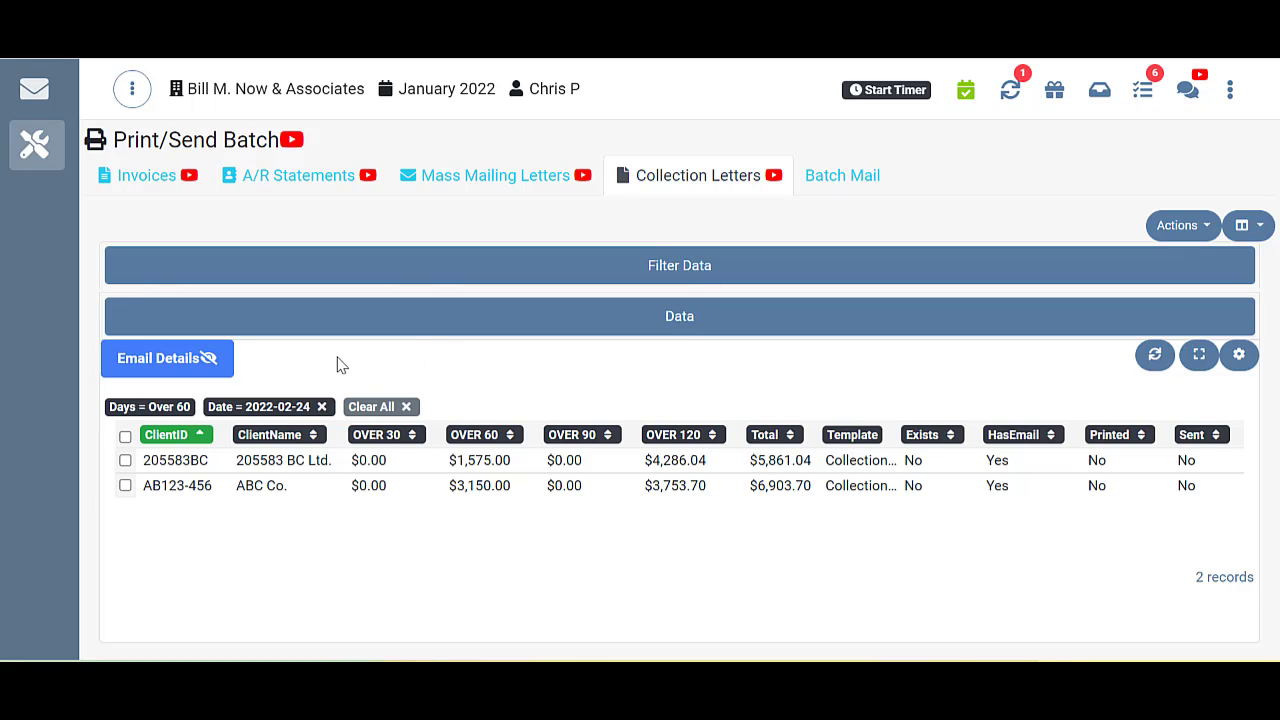
pyautogui.moveTo(238, 388)
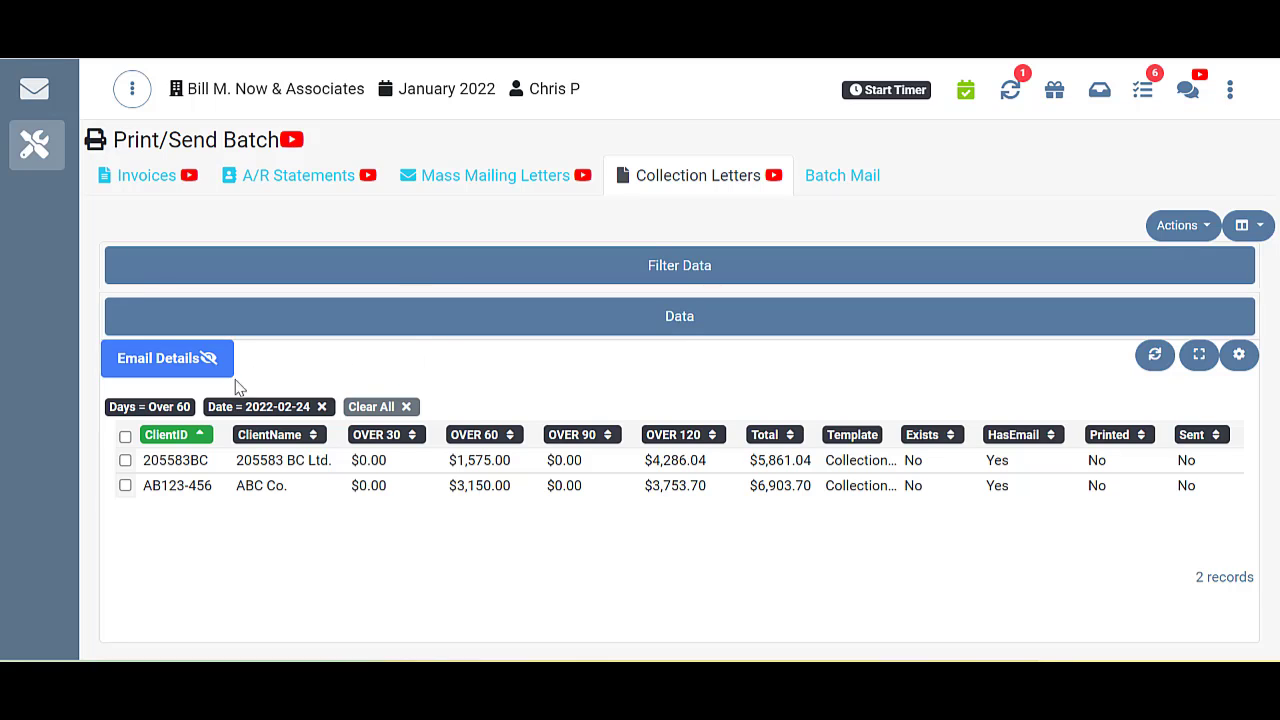
pyautogui.moveTo(381, 410)
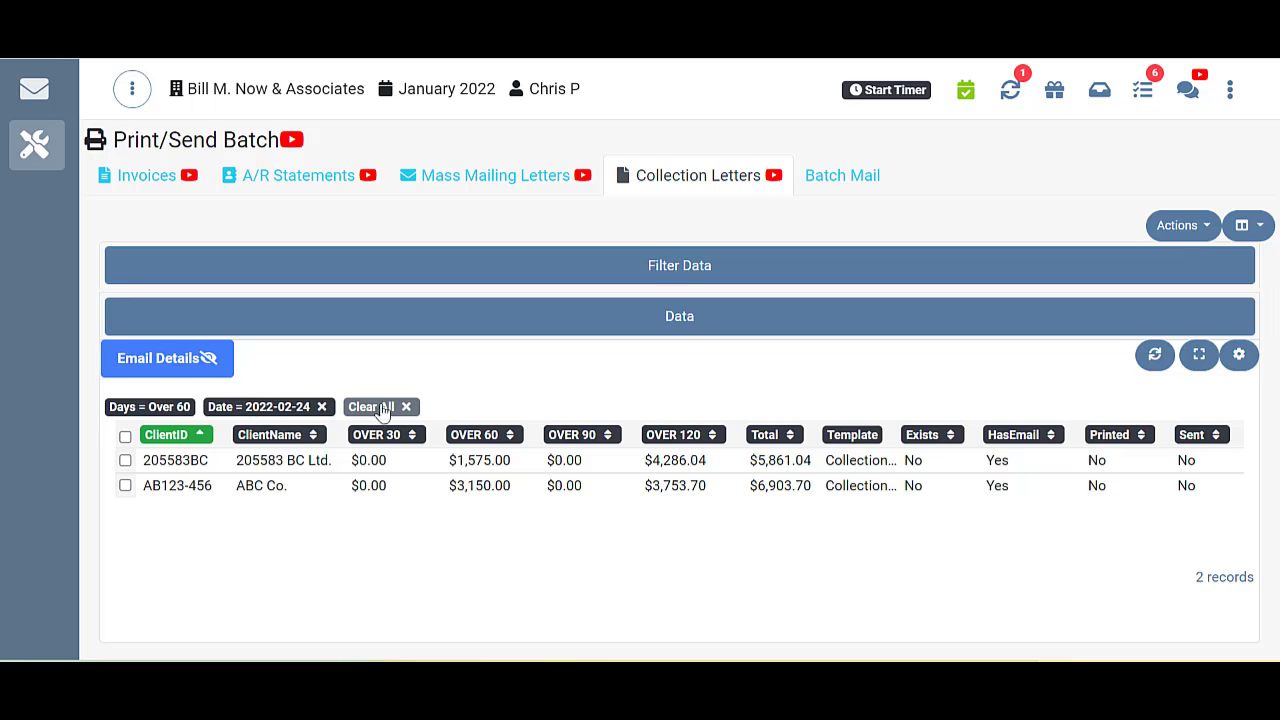
pyautogui.moveTo(450, 409)
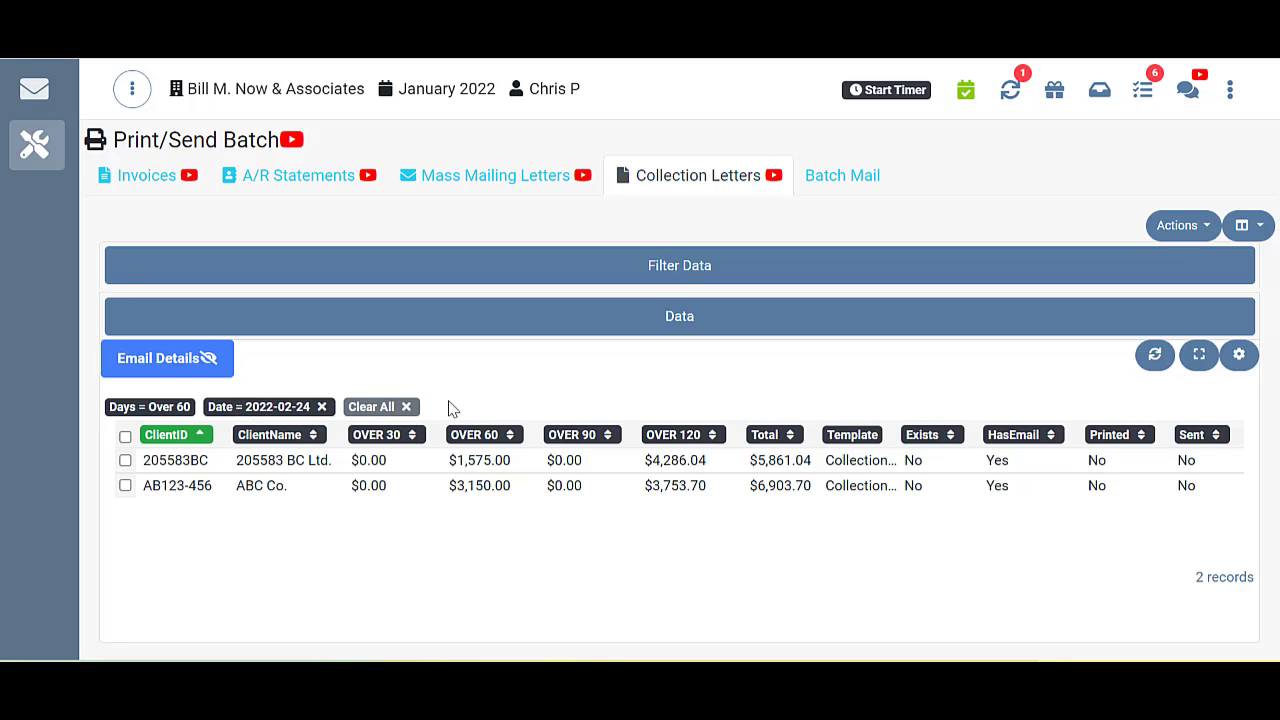
pyautogui.moveTo(425, 411)
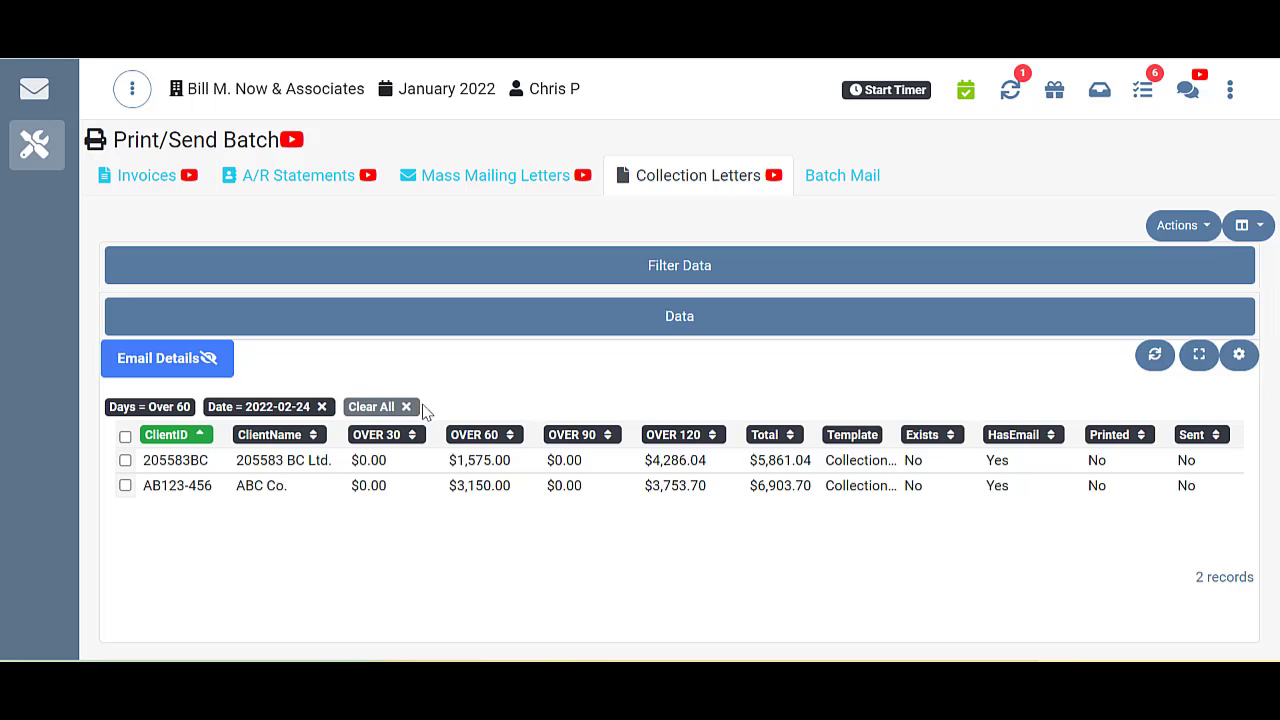
pyautogui.moveTo(490, 393)
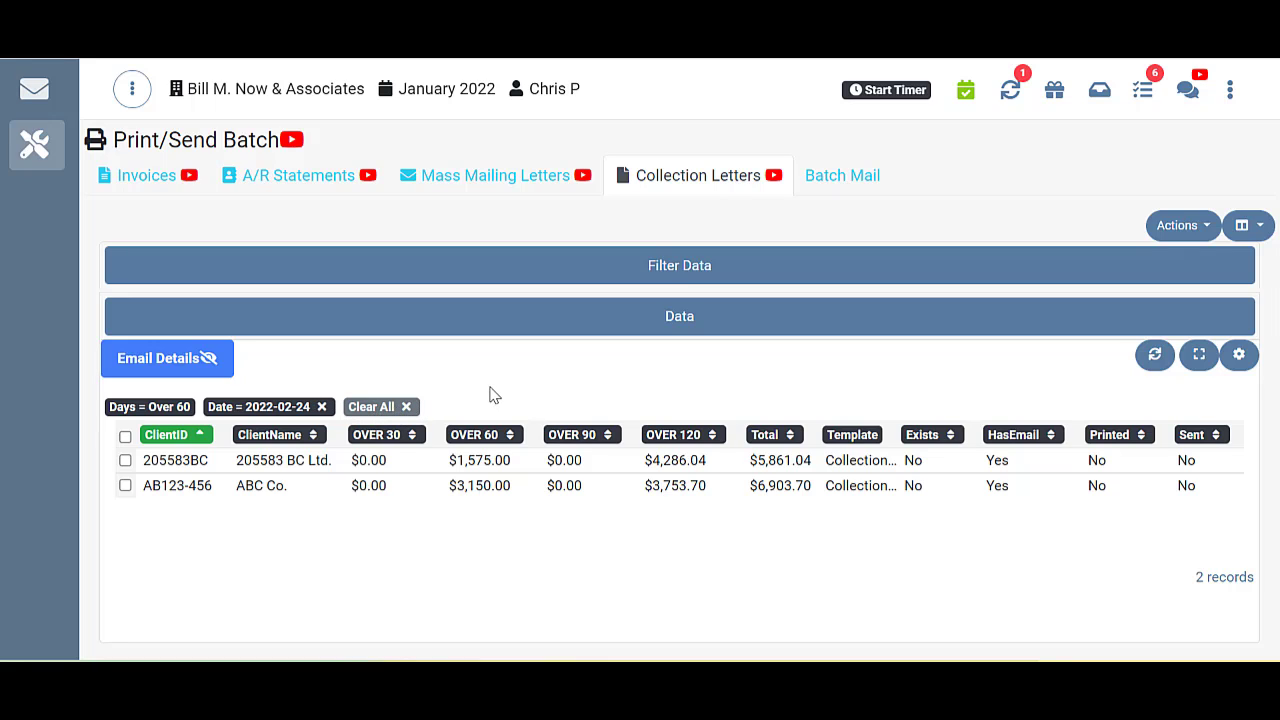
pyautogui.moveTo(745, 485)
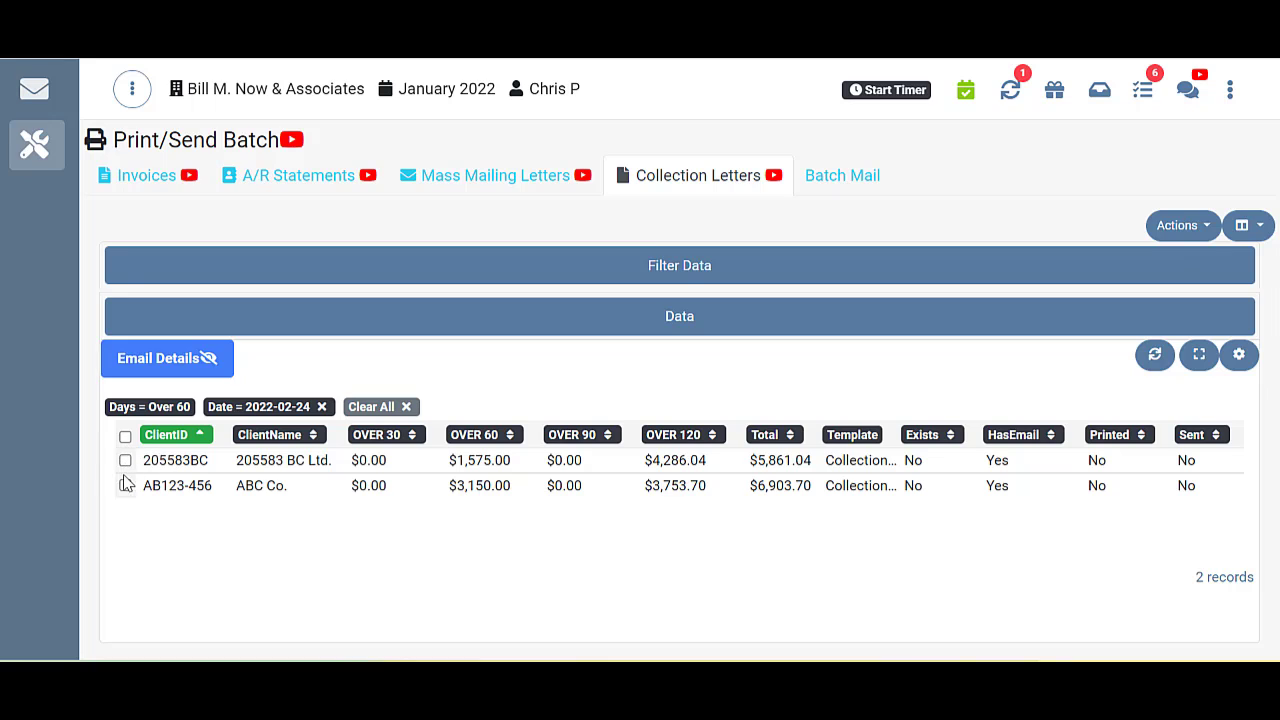
pyautogui.moveTo(172, 479)
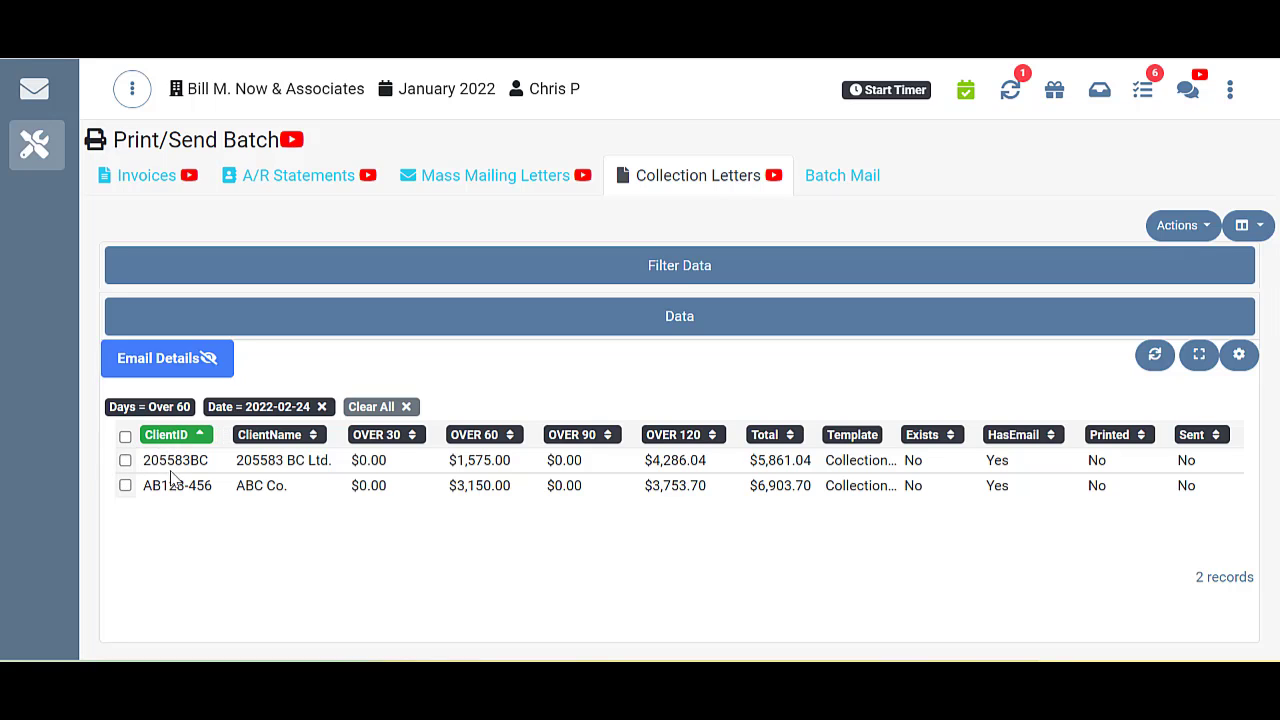
pyautogui.moveTo(283, 485)
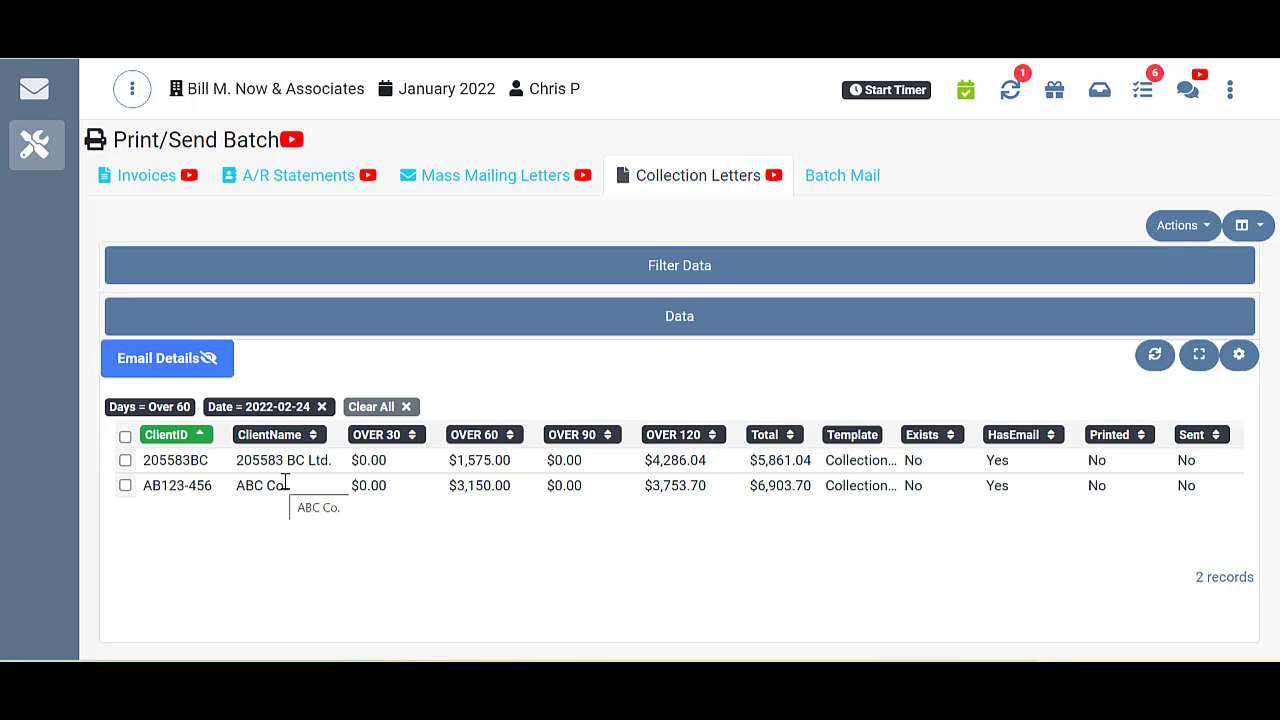
pyautogui.moveTo(280, 481)
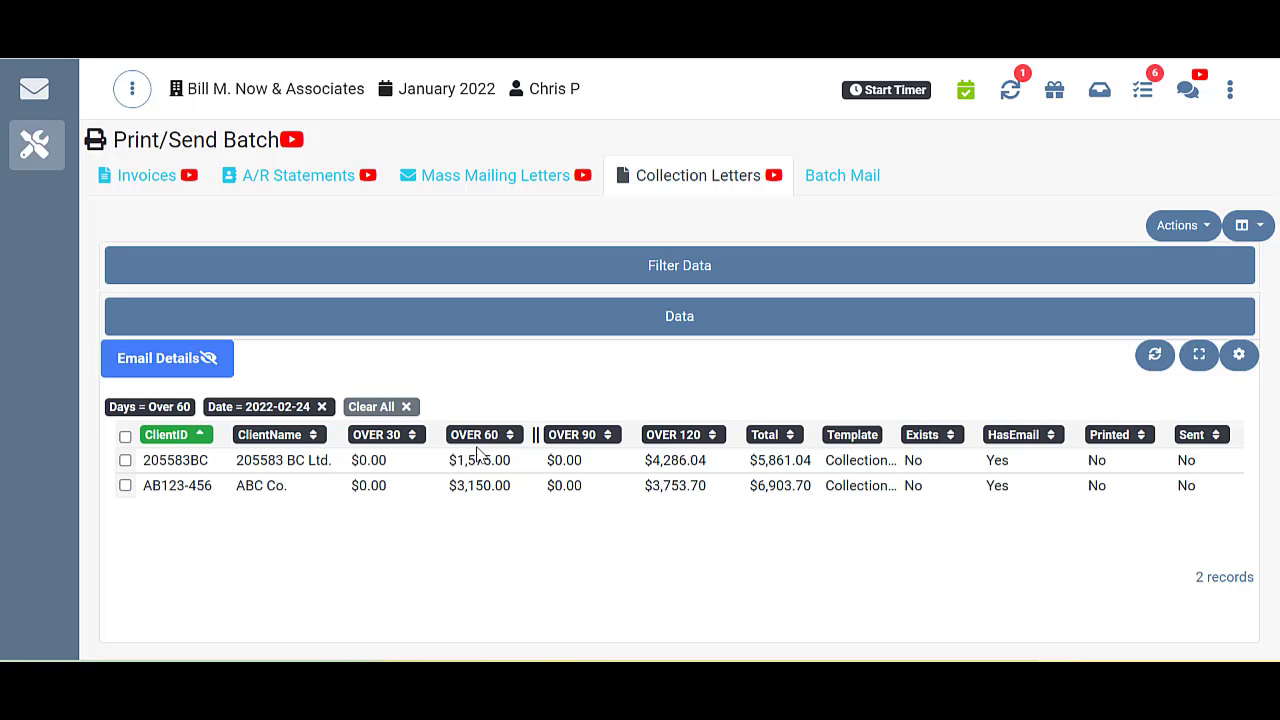
pyautogui.moveTo(487, 442)
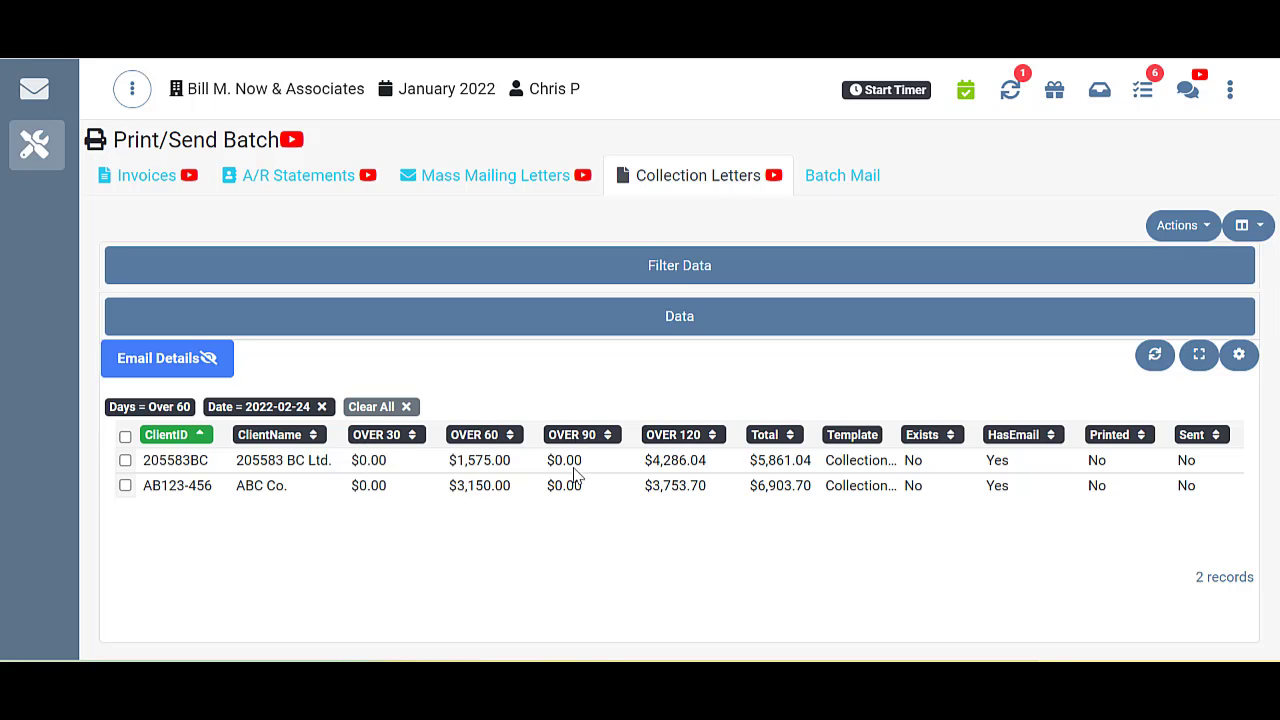
pyautogui.moveTo(388, 458)
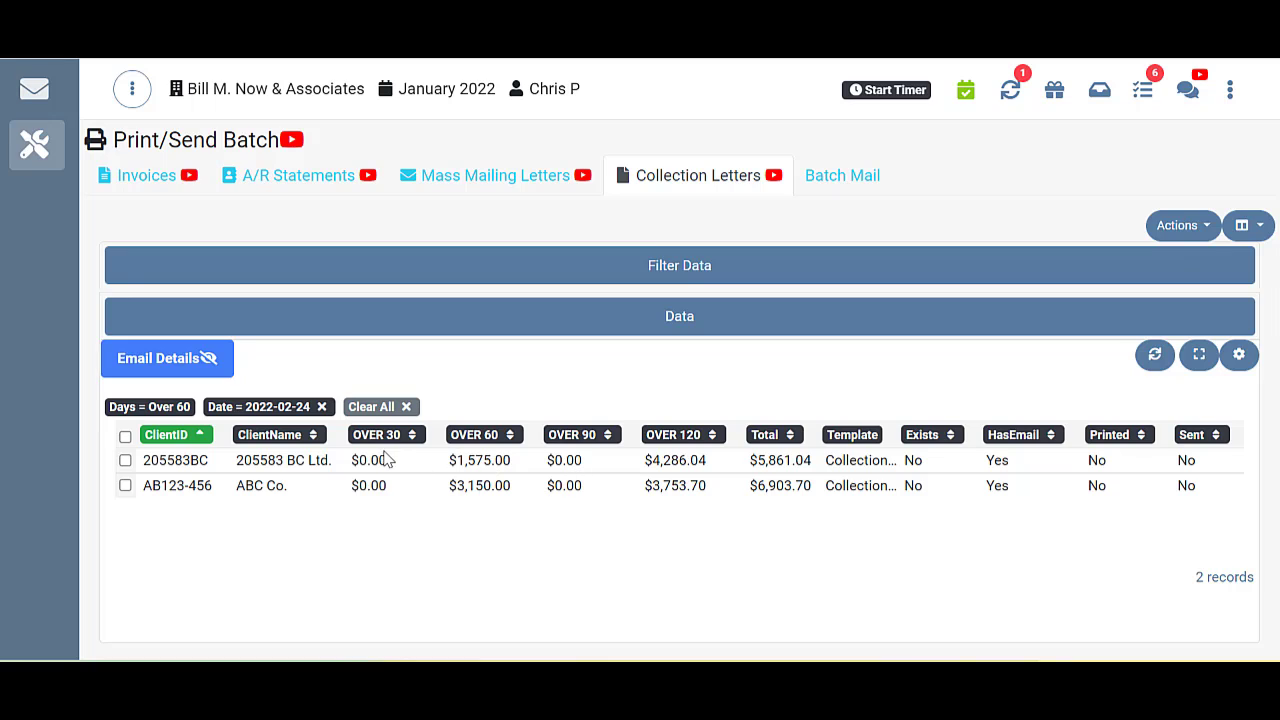
pyautogui.moveTo(570, 439)
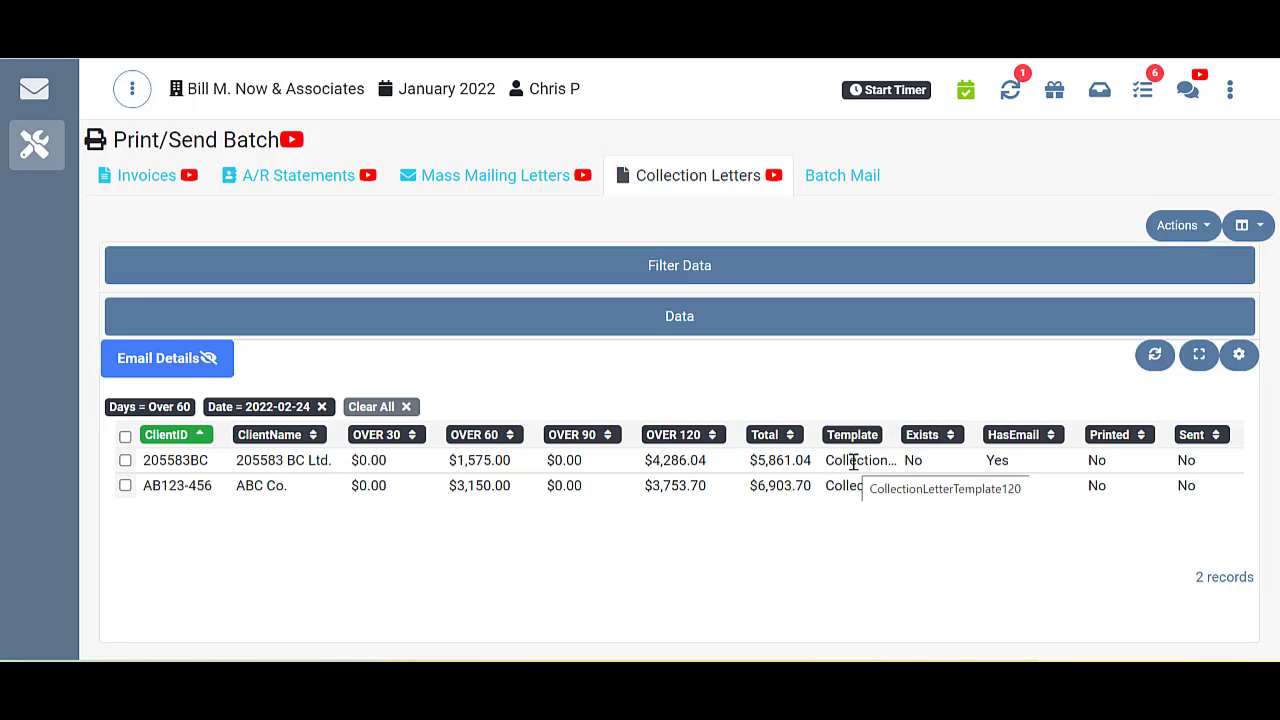
pyautogui.moveTo(895, 440)
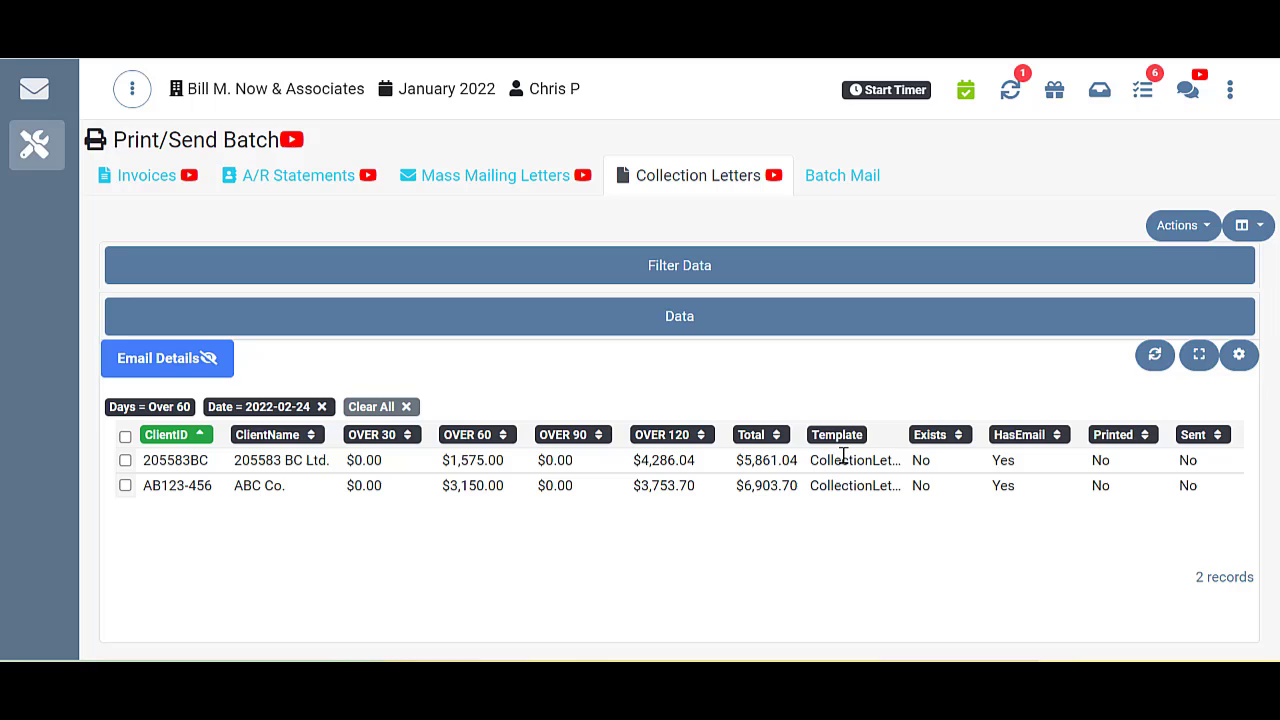
pyautogui.moveTo(850, 485)
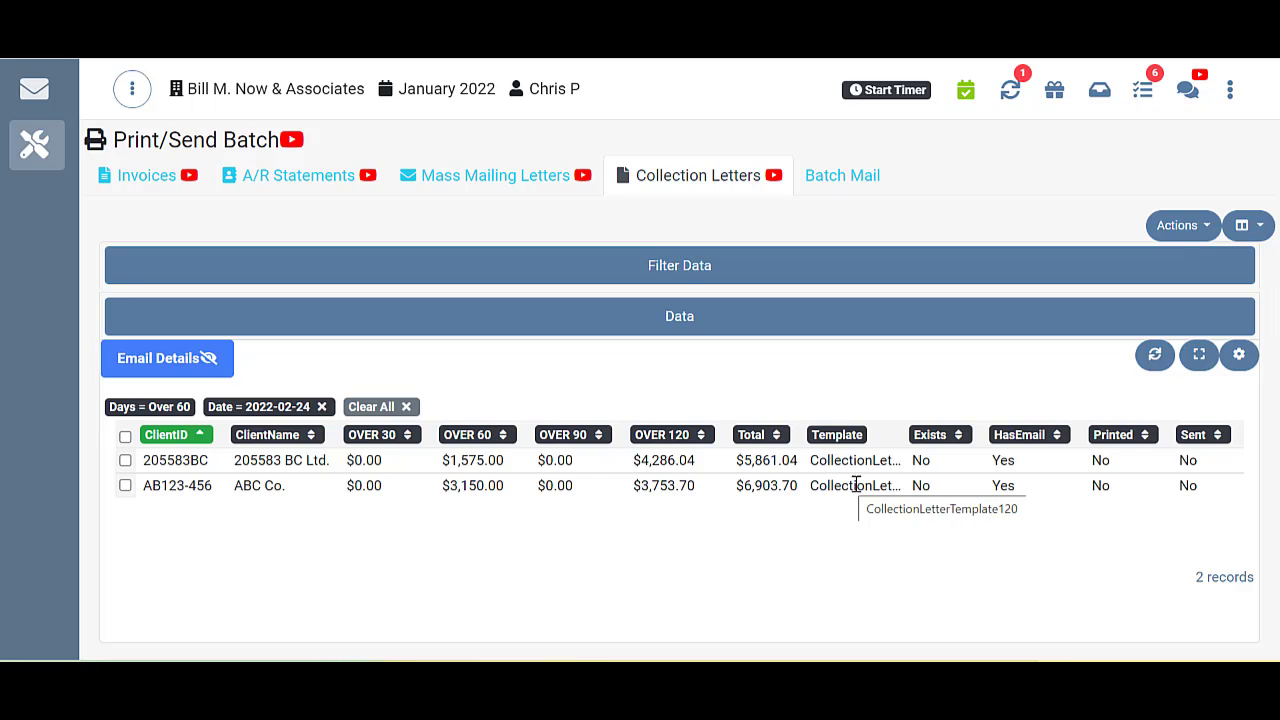
pyautogui.moveTo(925, 475)
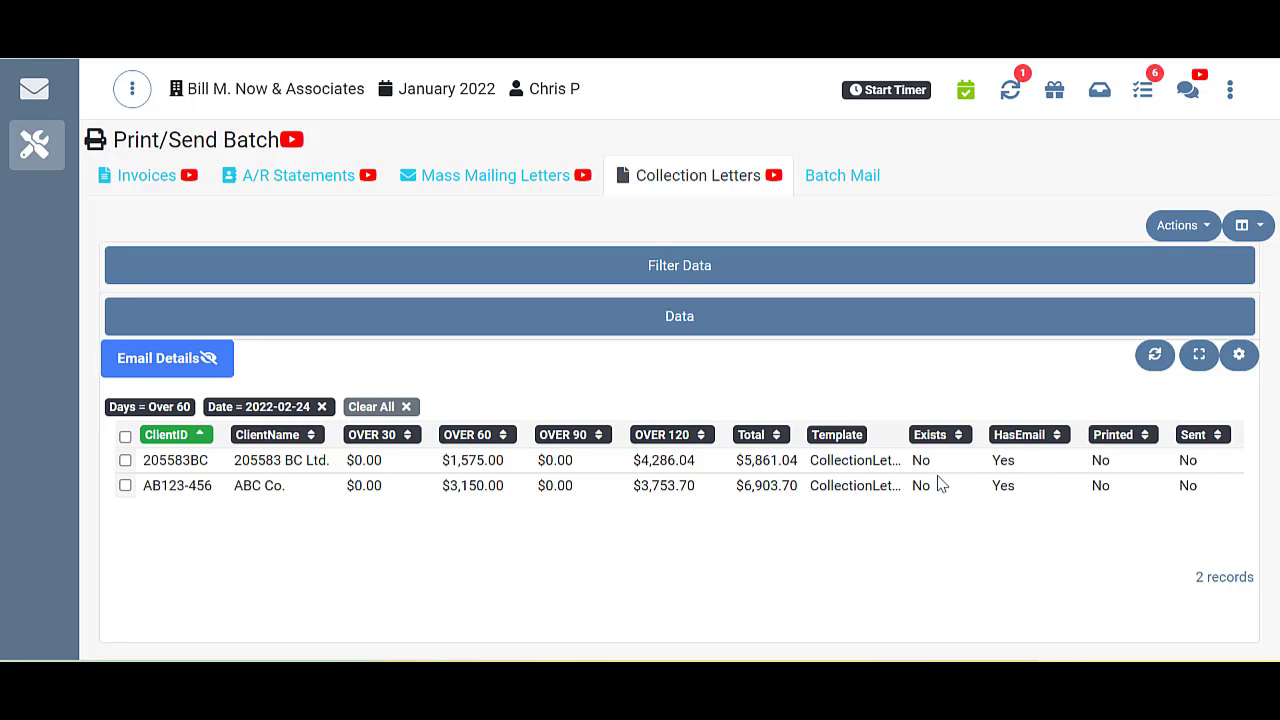
pyautogui.moveTo(948, 478)
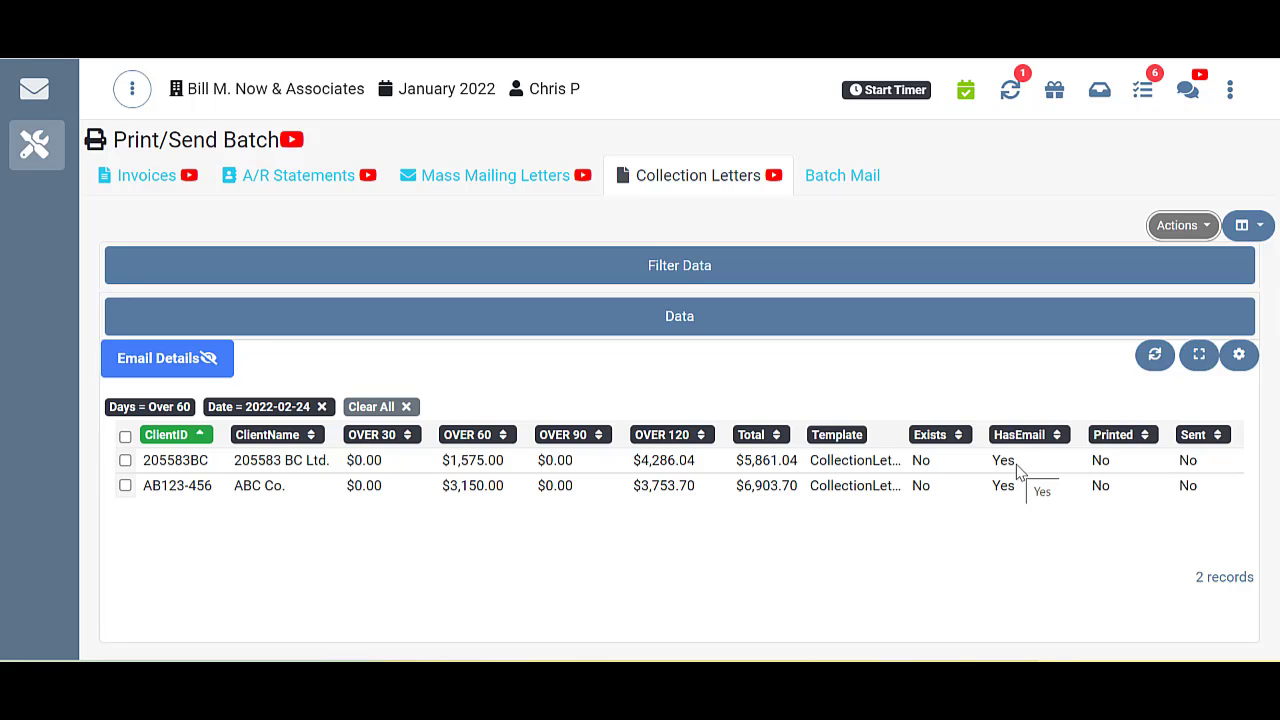
pyautogui.moveTo(1015, 465)
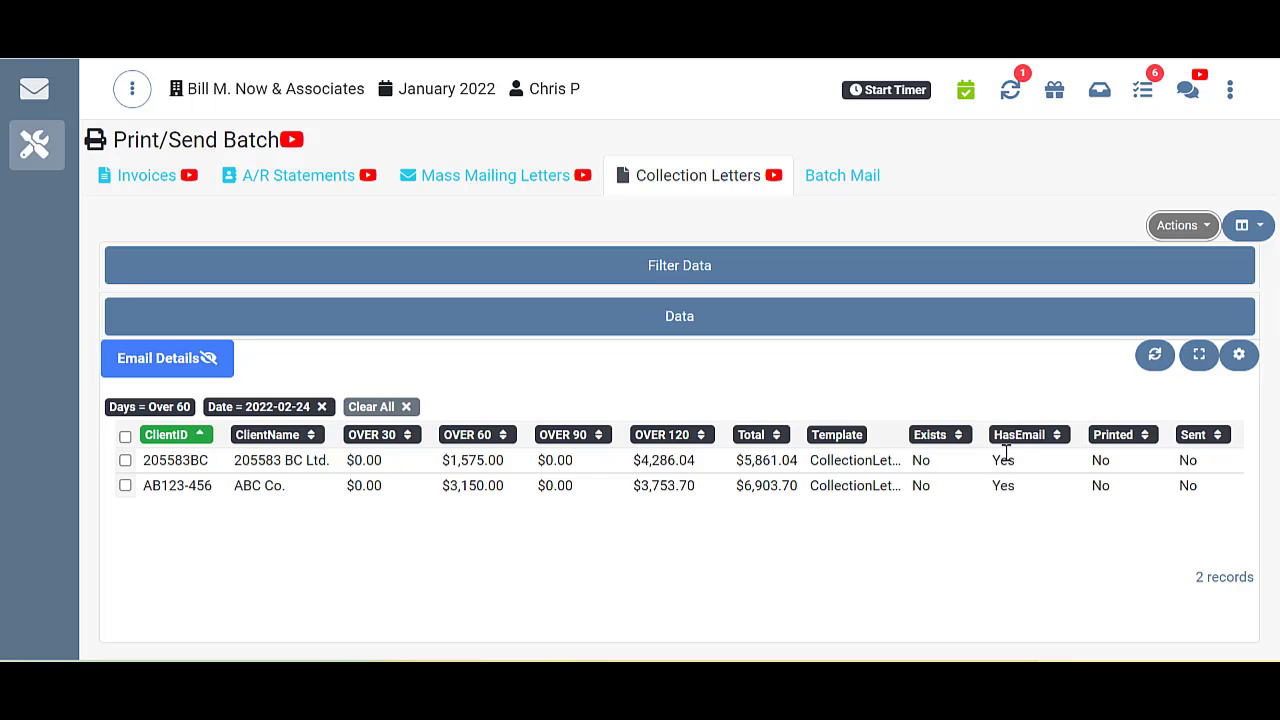
pyautogui.moveTo(1010, 483)
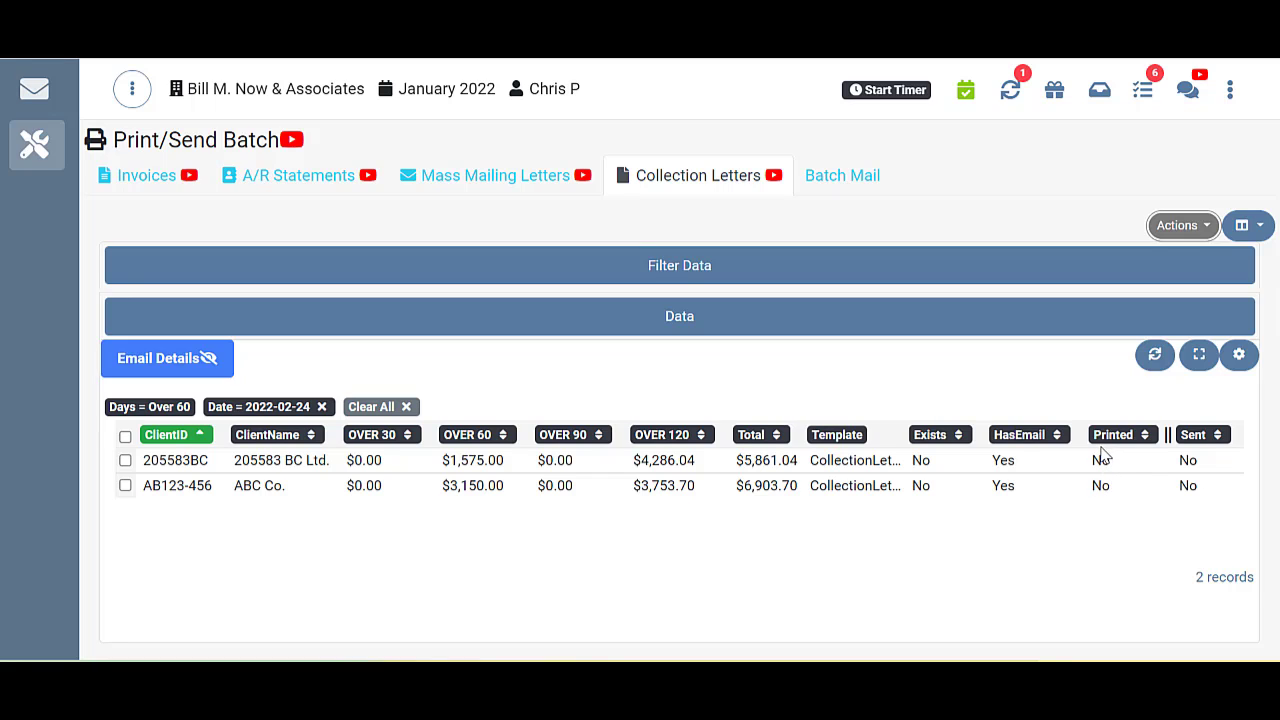
pyautogui.moveTo(1105, 458)
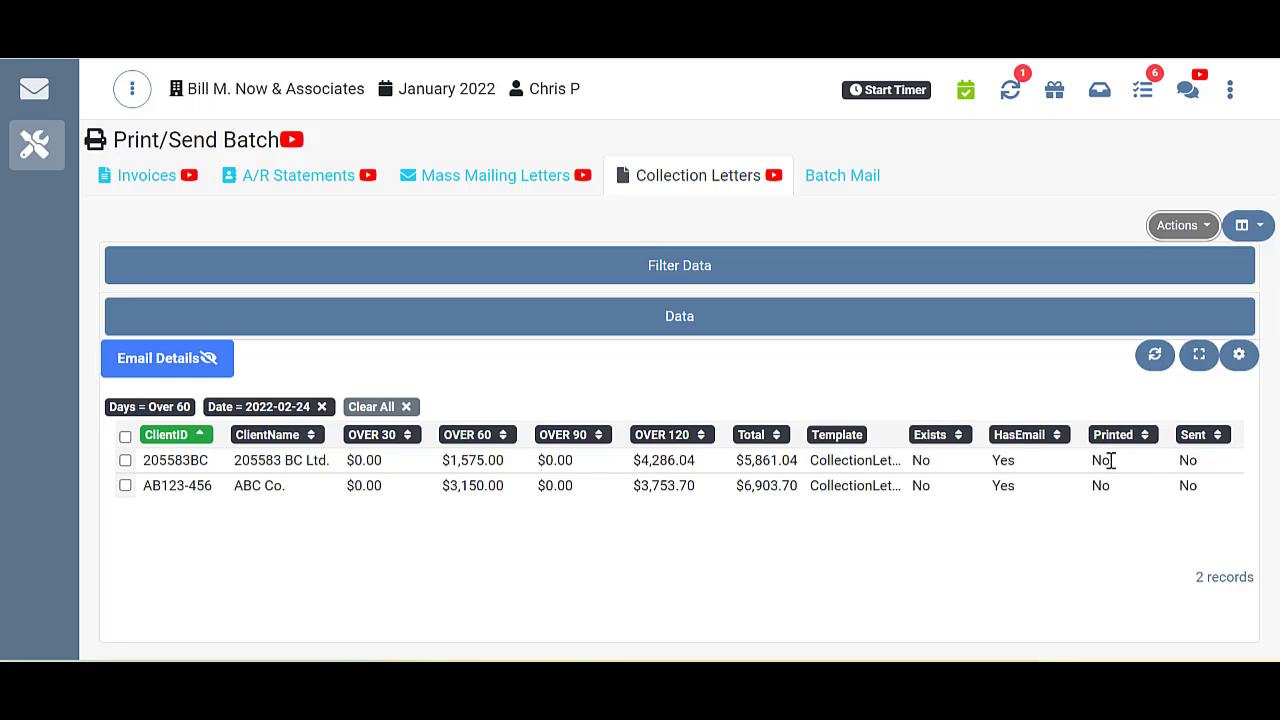
pyautogui.moveTo(918, 453)
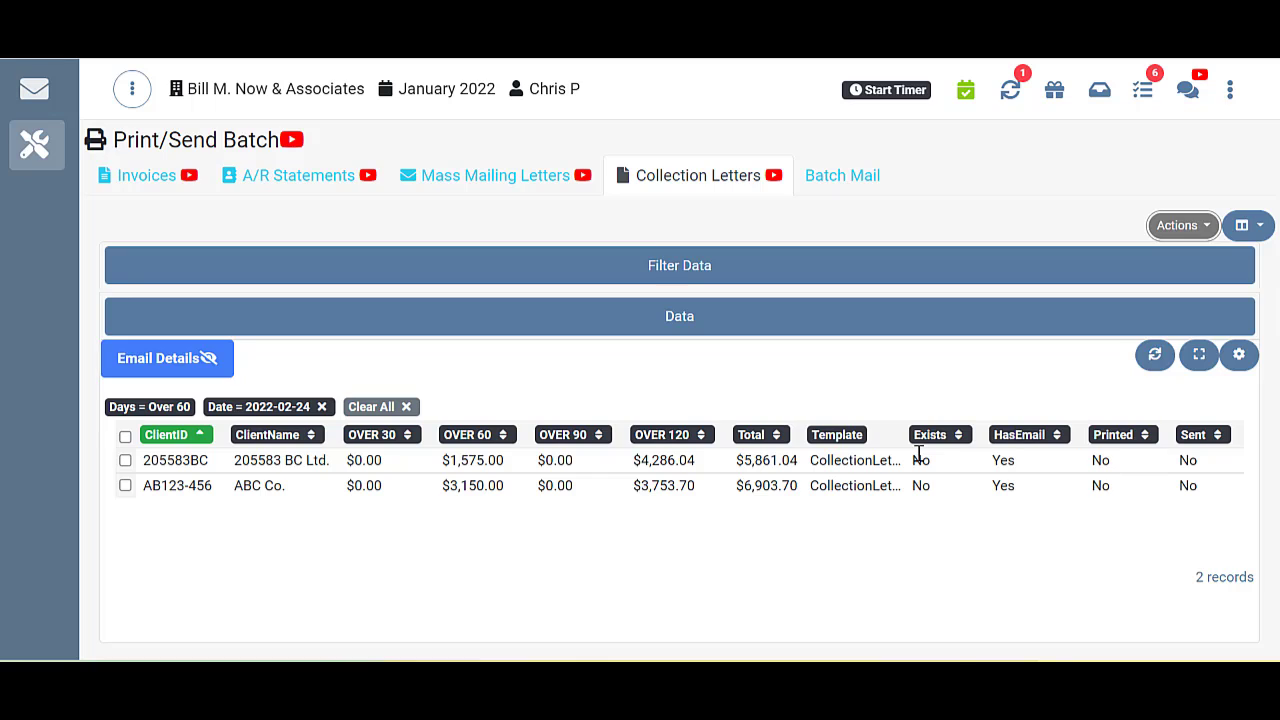
pyautogui.moveTo(930, 465)
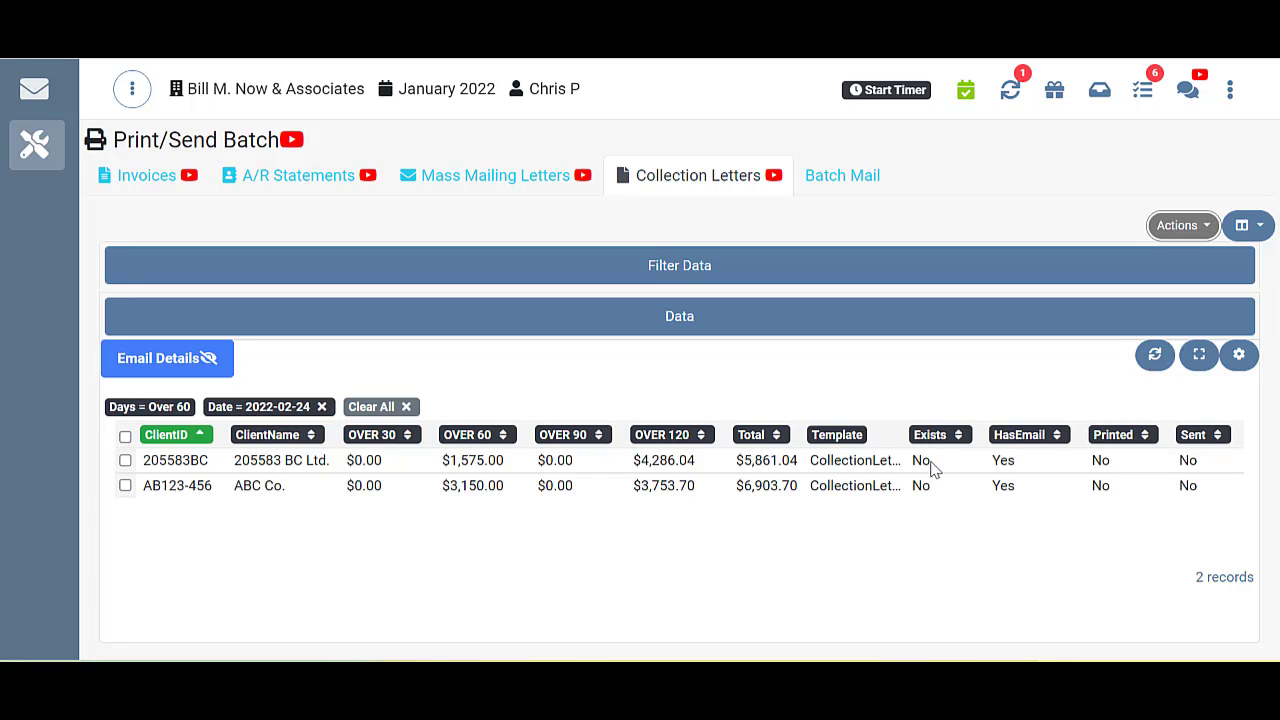
pyautogui.moveTo(923, 468)
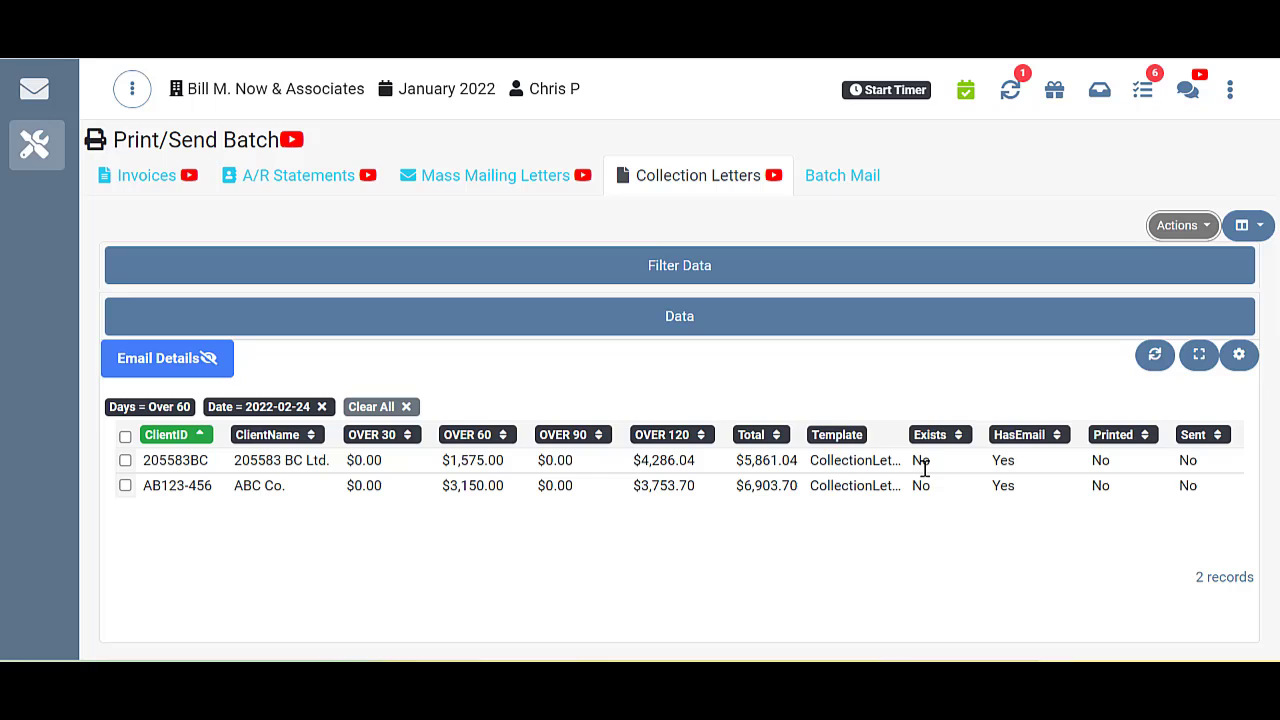
pyautogui.moveTo(1157, 441)
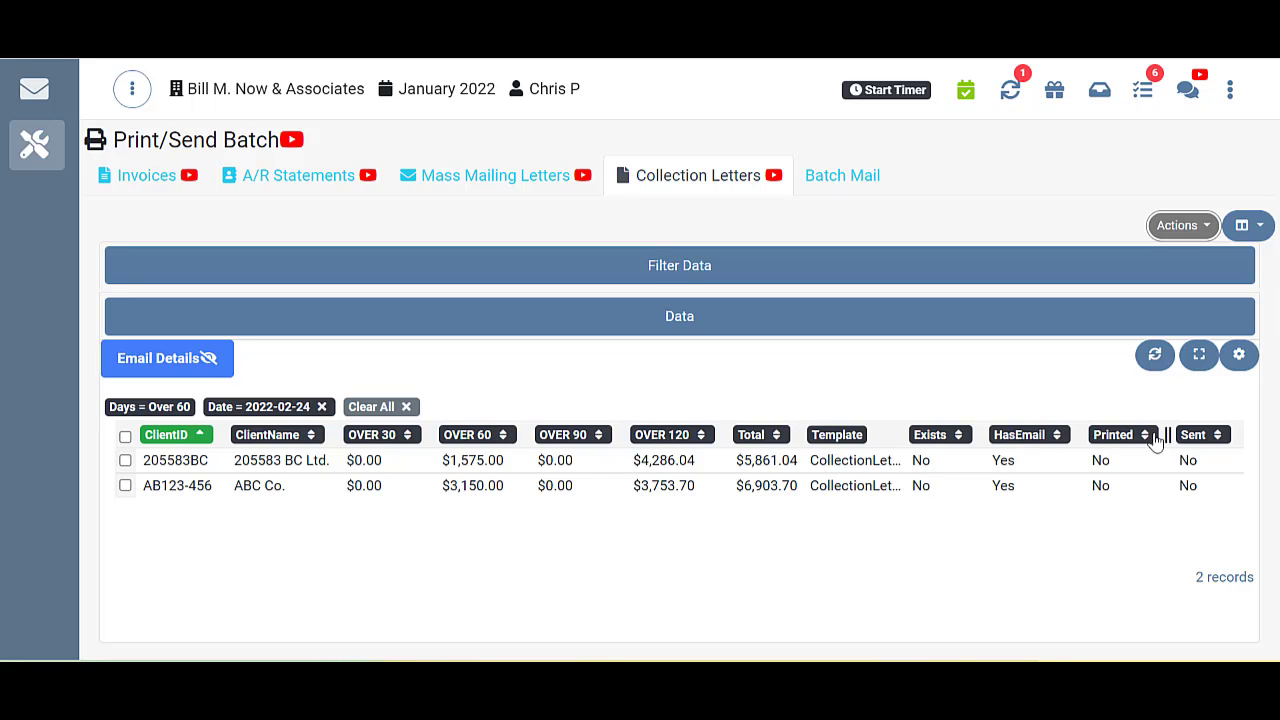
pyautogui.moveTo(1188, 455)
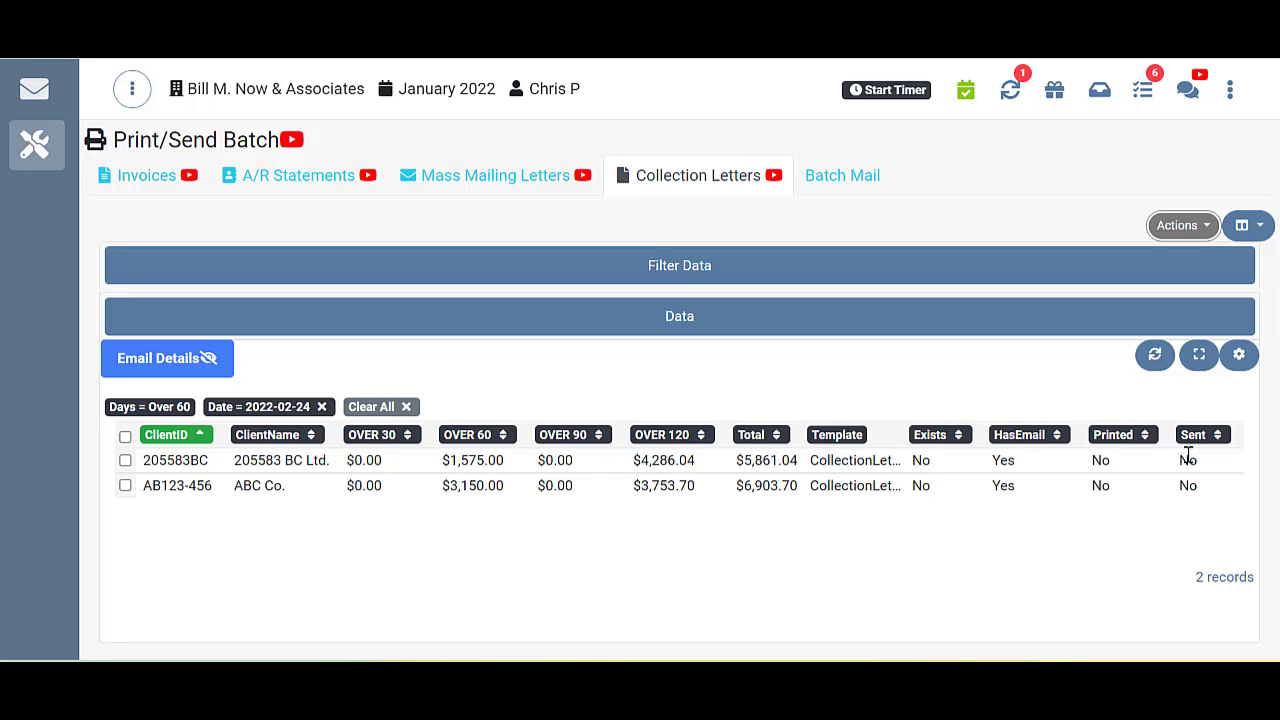
pyautogui.moveTo(1198, 461)
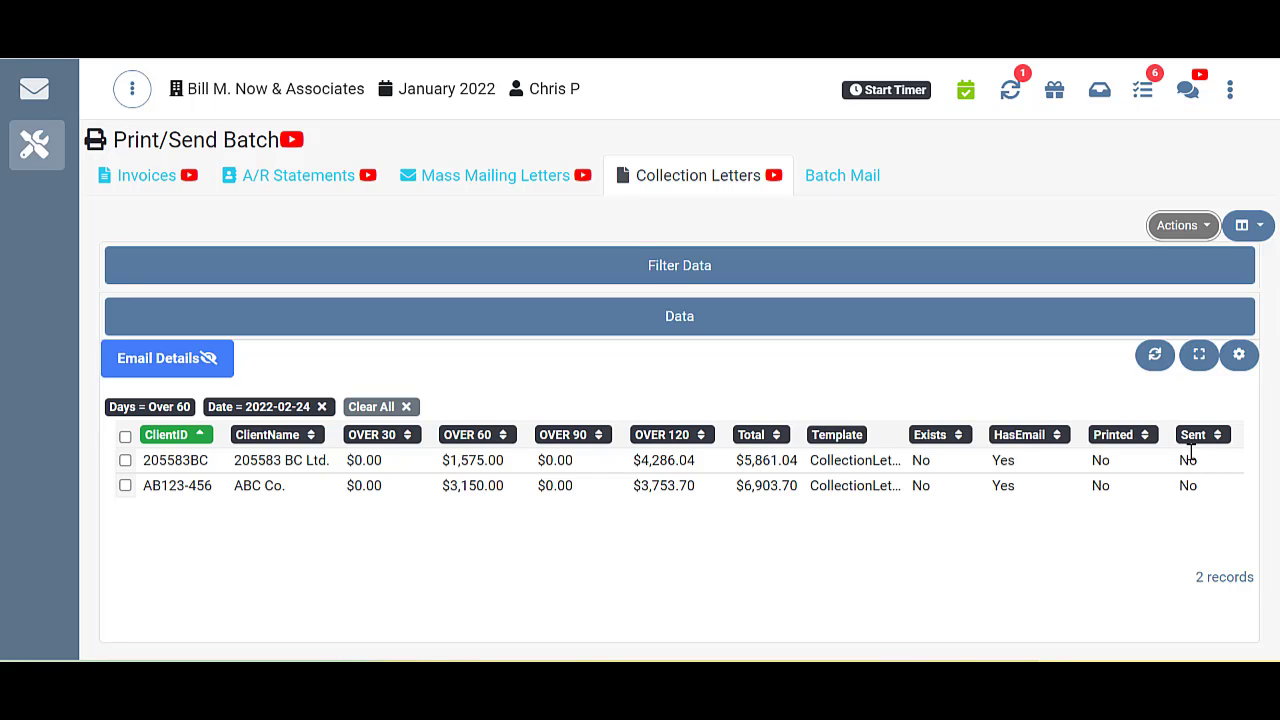
pyautogui.moveTo(940, 490)
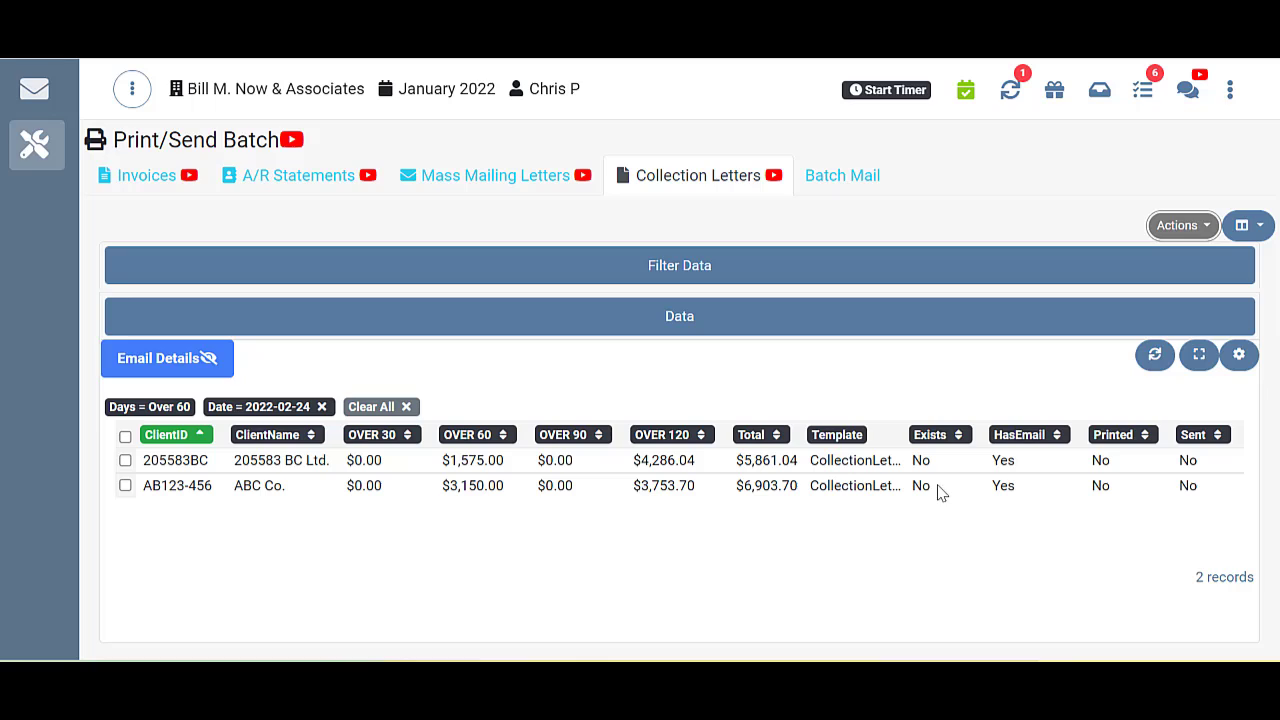
pyautogui.moveTo(958, 480)
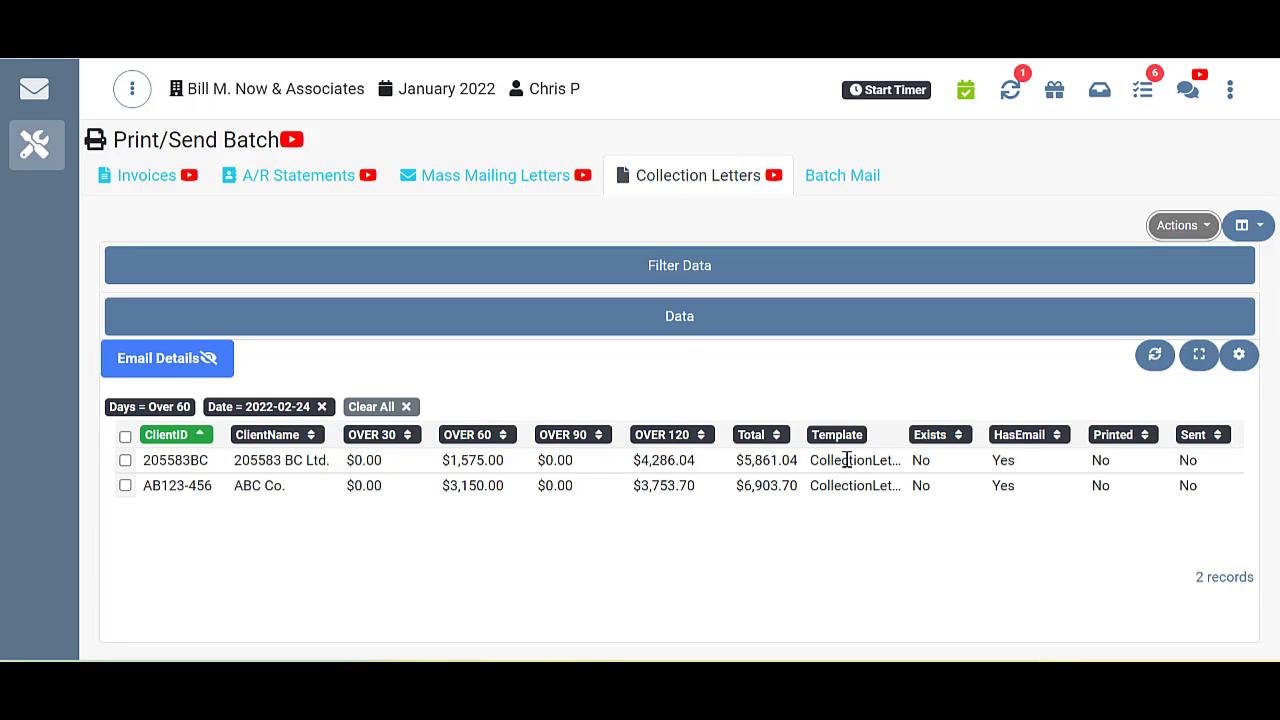
pyautogui.moveTo(900, 442)
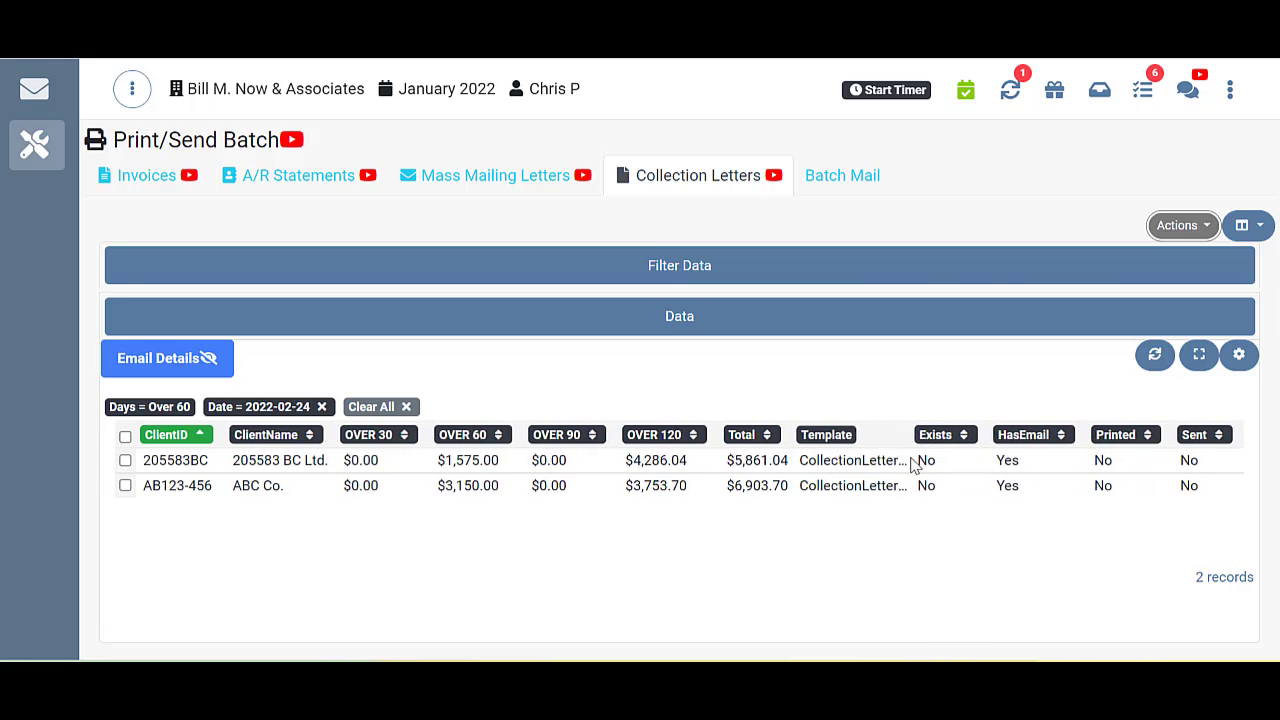
pyautogui.click(1239, 355)
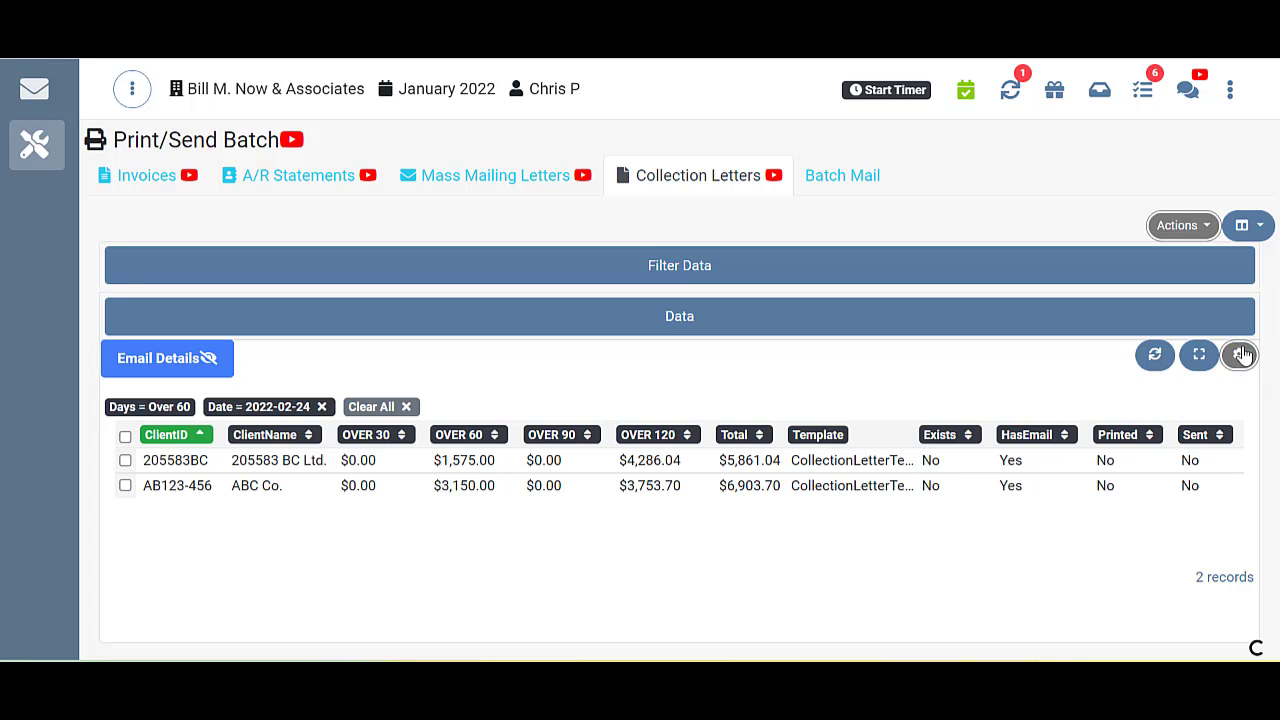
pyautogui.click(1247, 355)
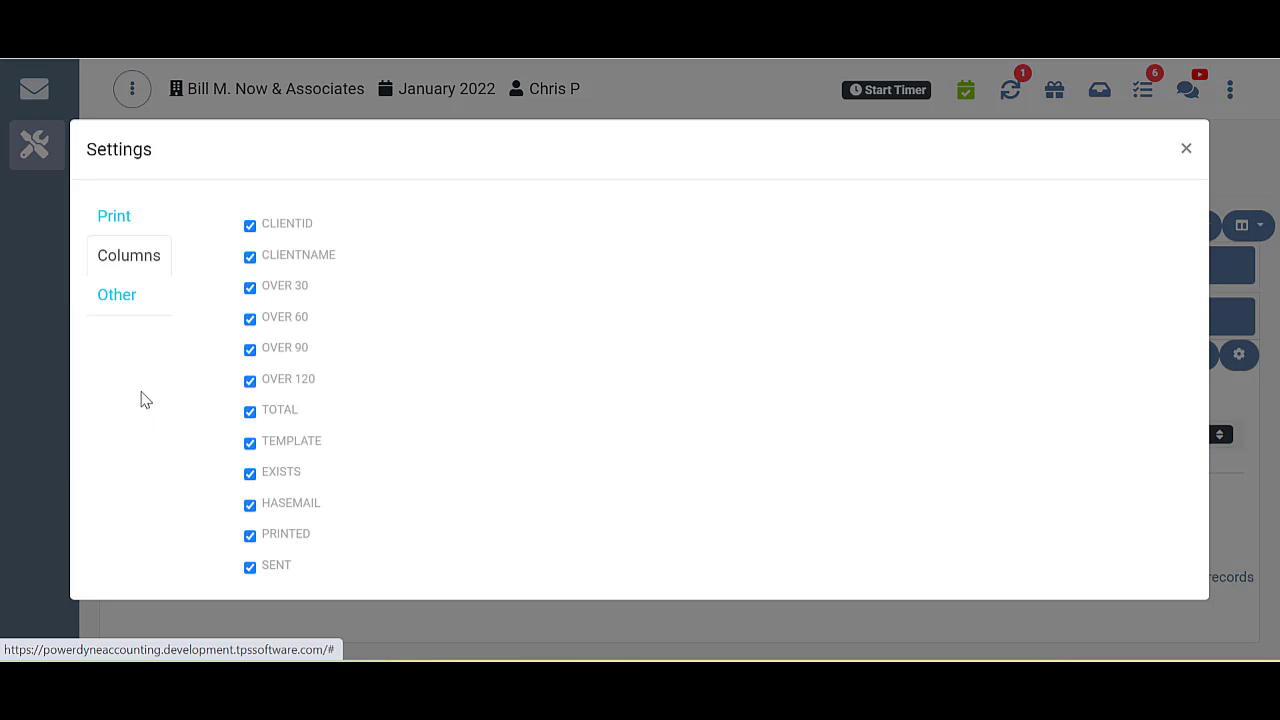
pyautogui.moveTo(1177, 193)
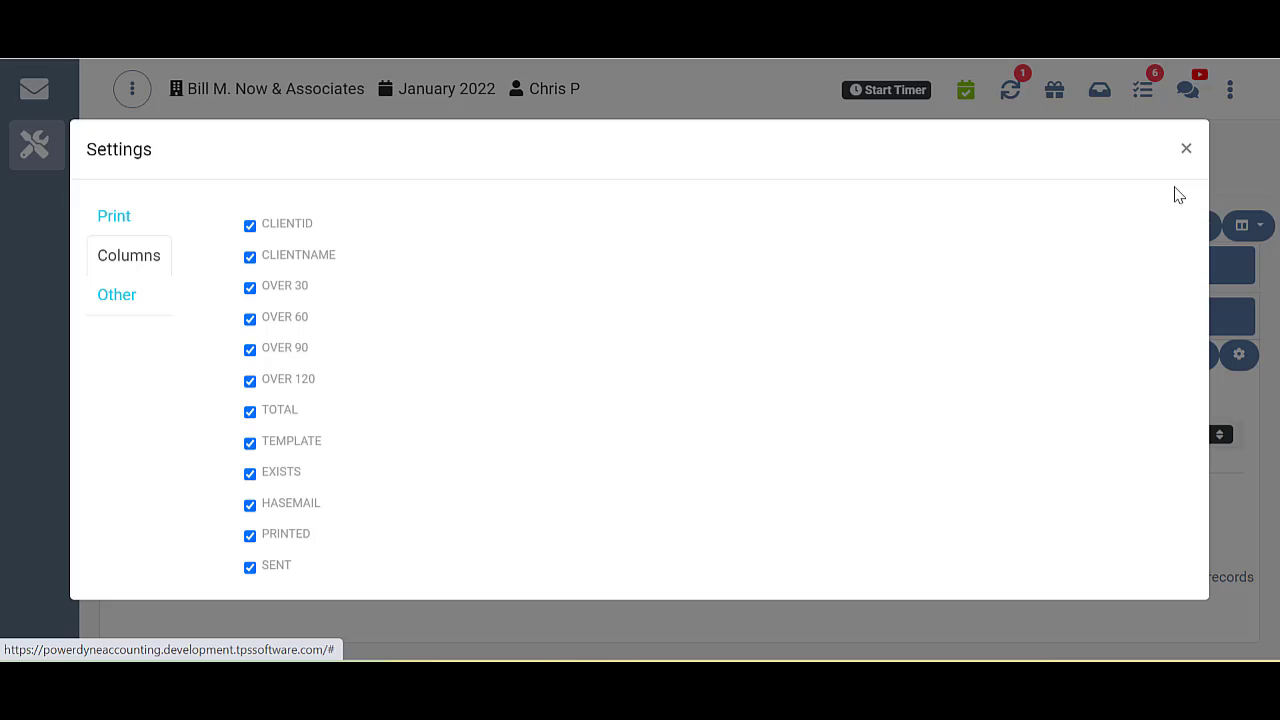
pyautogui.click(1186, 148)
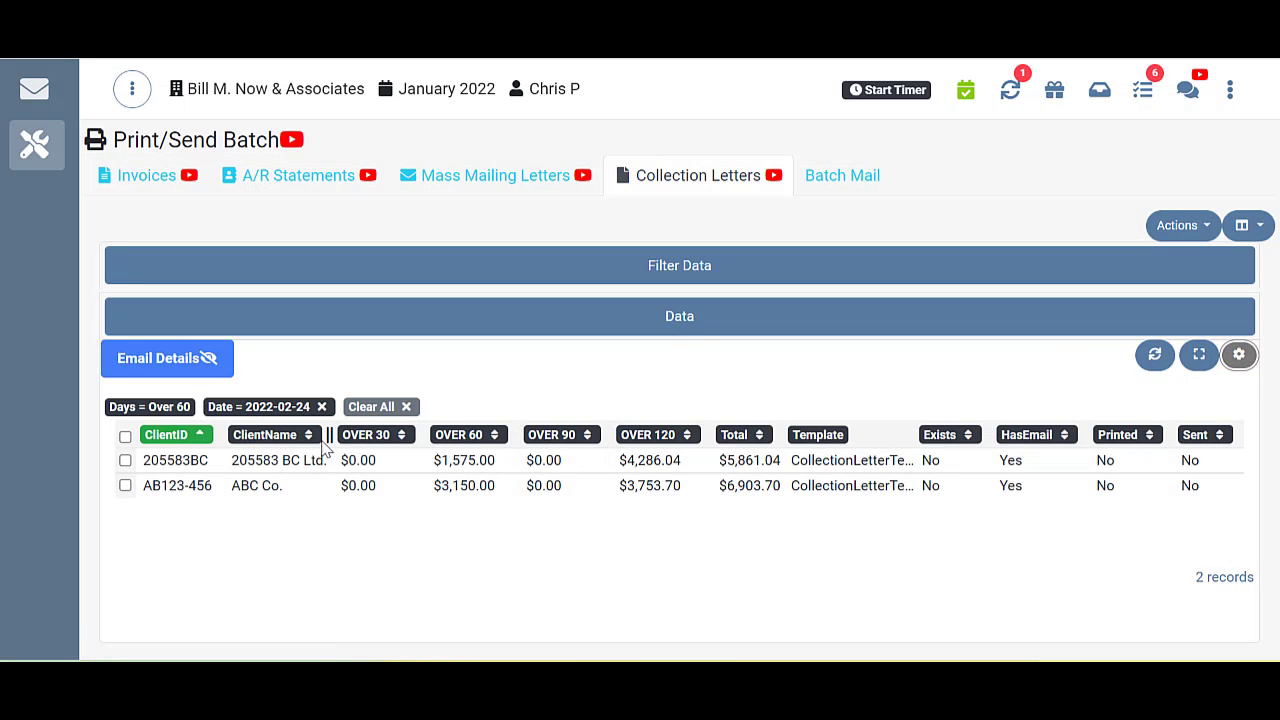
pyautogui.moveTo(312, 434)
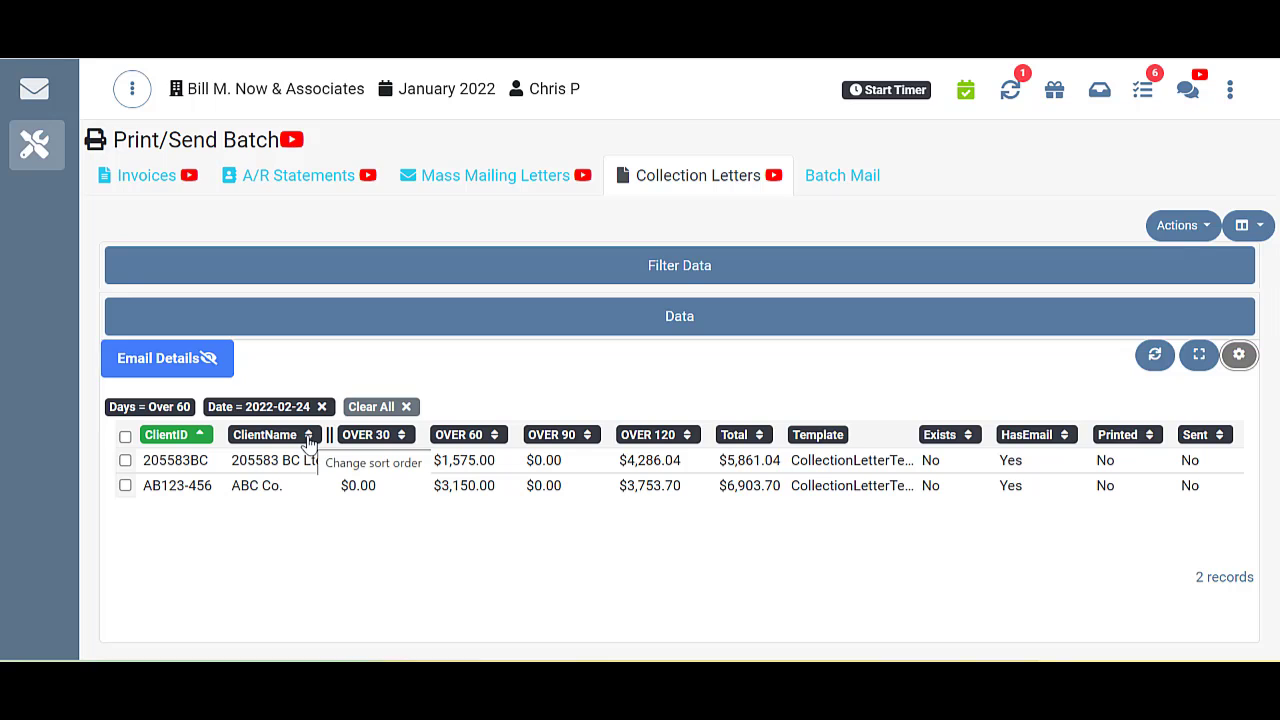
pyautogui.moveTo(310, 445)
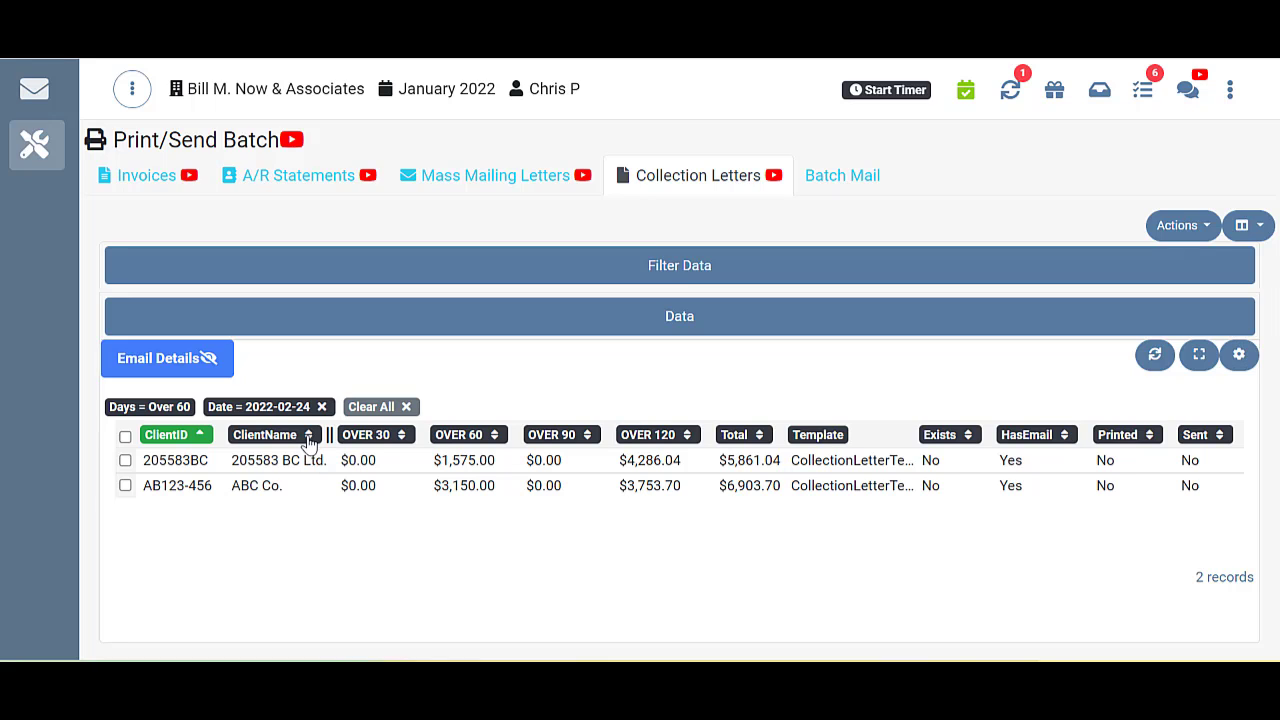
# Sort by ClientName ascending so 205583 BC Ltd. is listed first
pyautogui.click(265, 434)
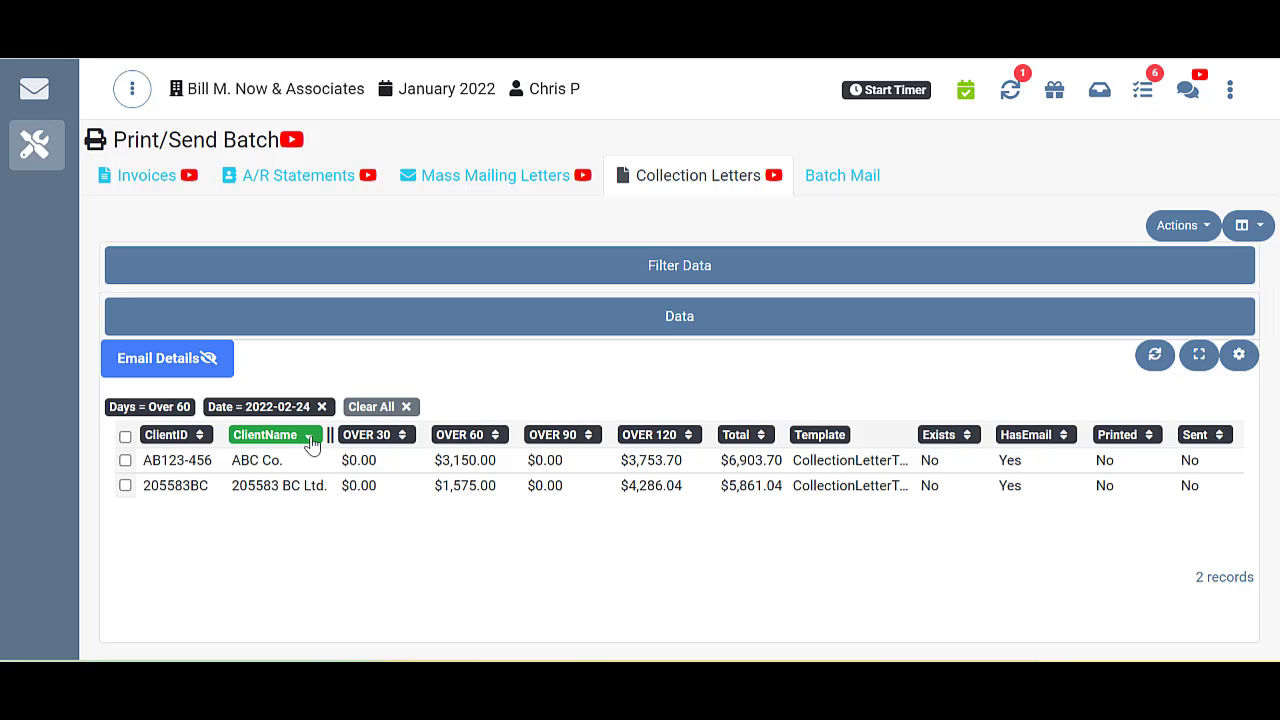
pyautogui.click(265, 434)
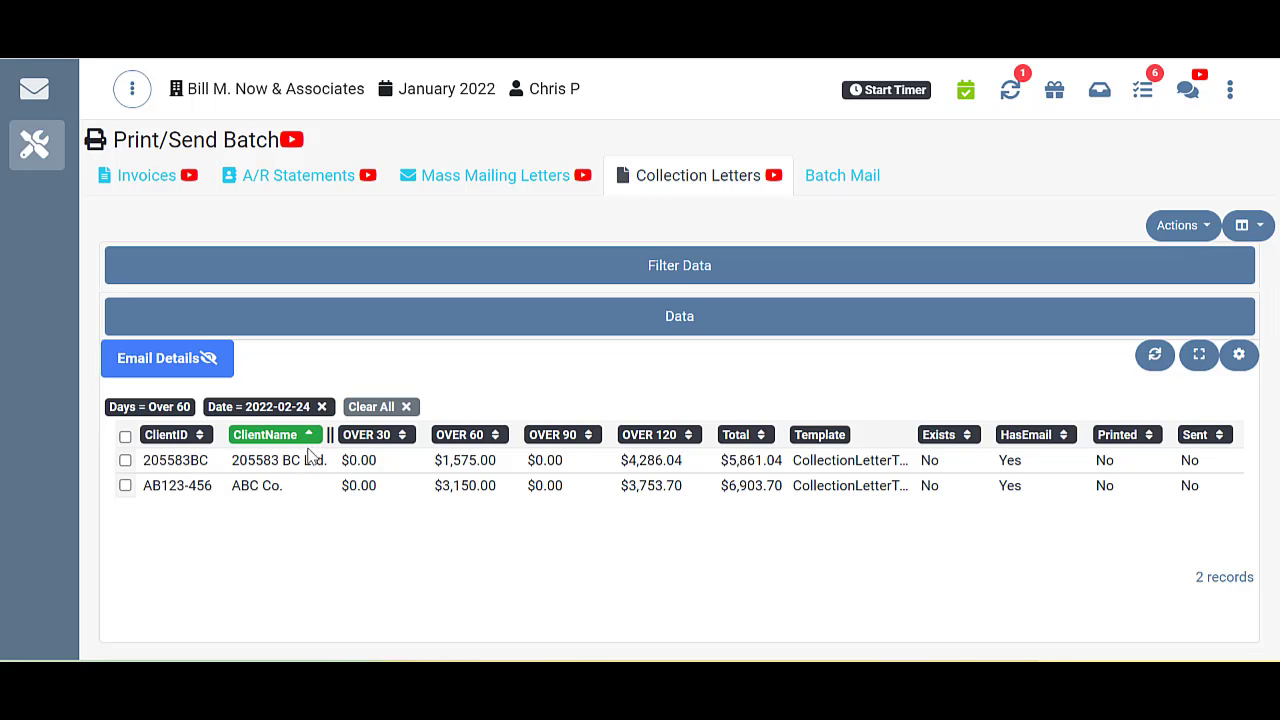
pyautogui.moveTo(419, 524)
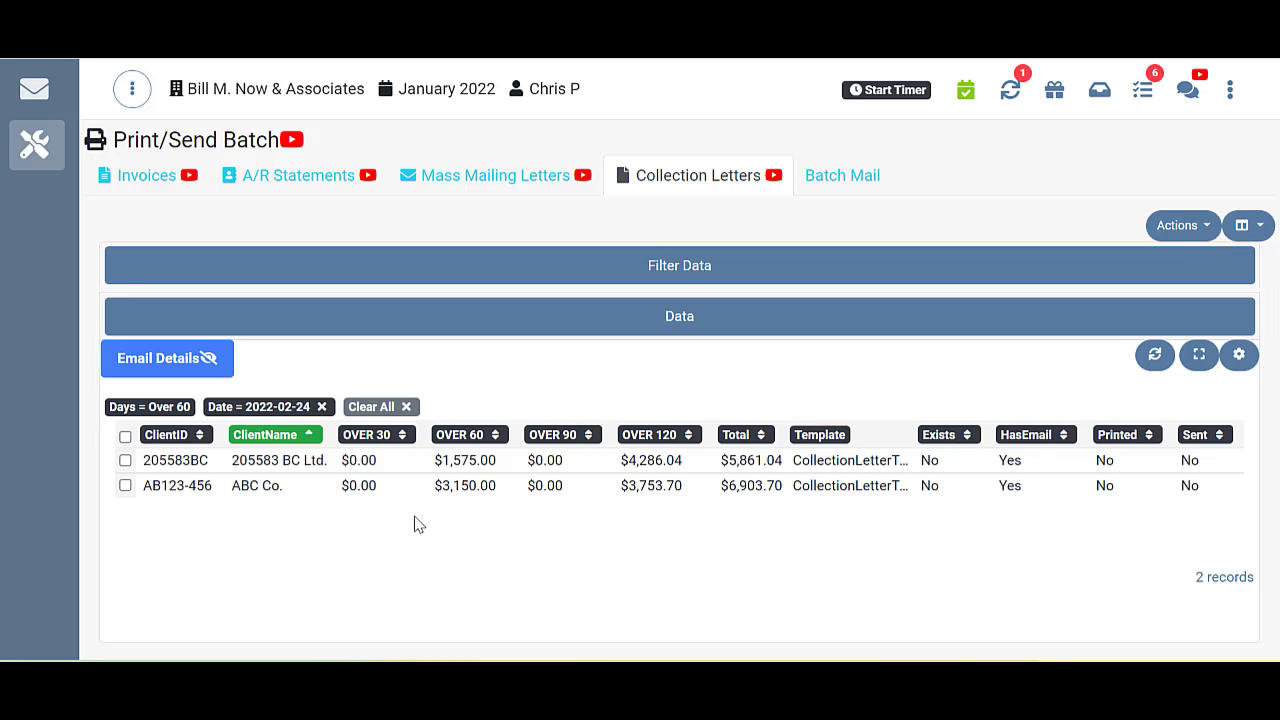
pyautogui.moveTo(400, 524)
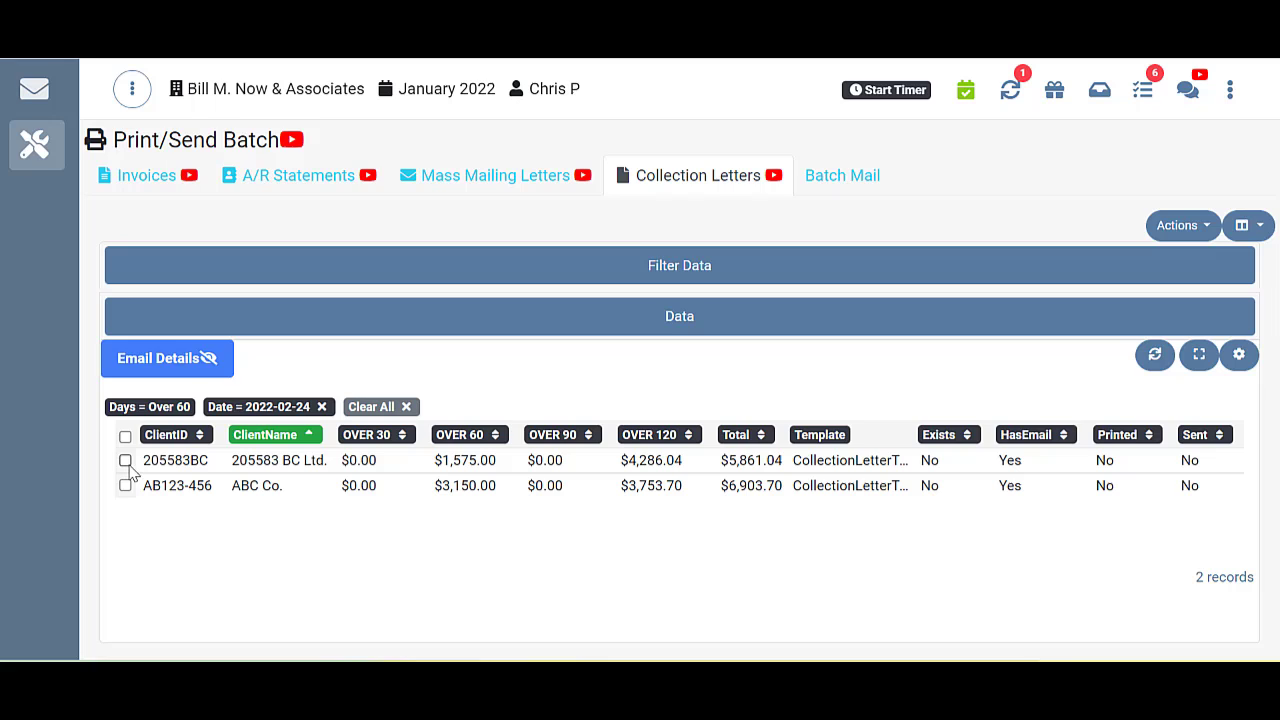
# Select all clients in the grid and open the Actions menu
pyautogui.click(125, 435)
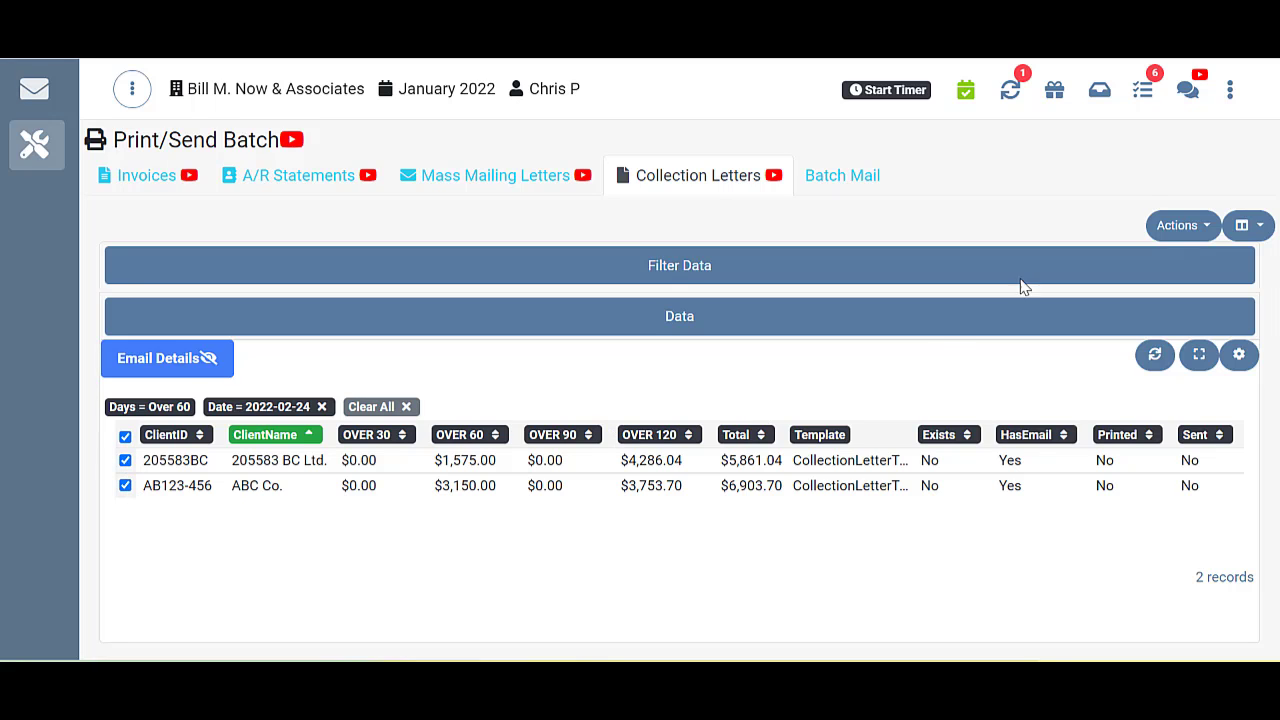
pyautogui.click(1183, 225)
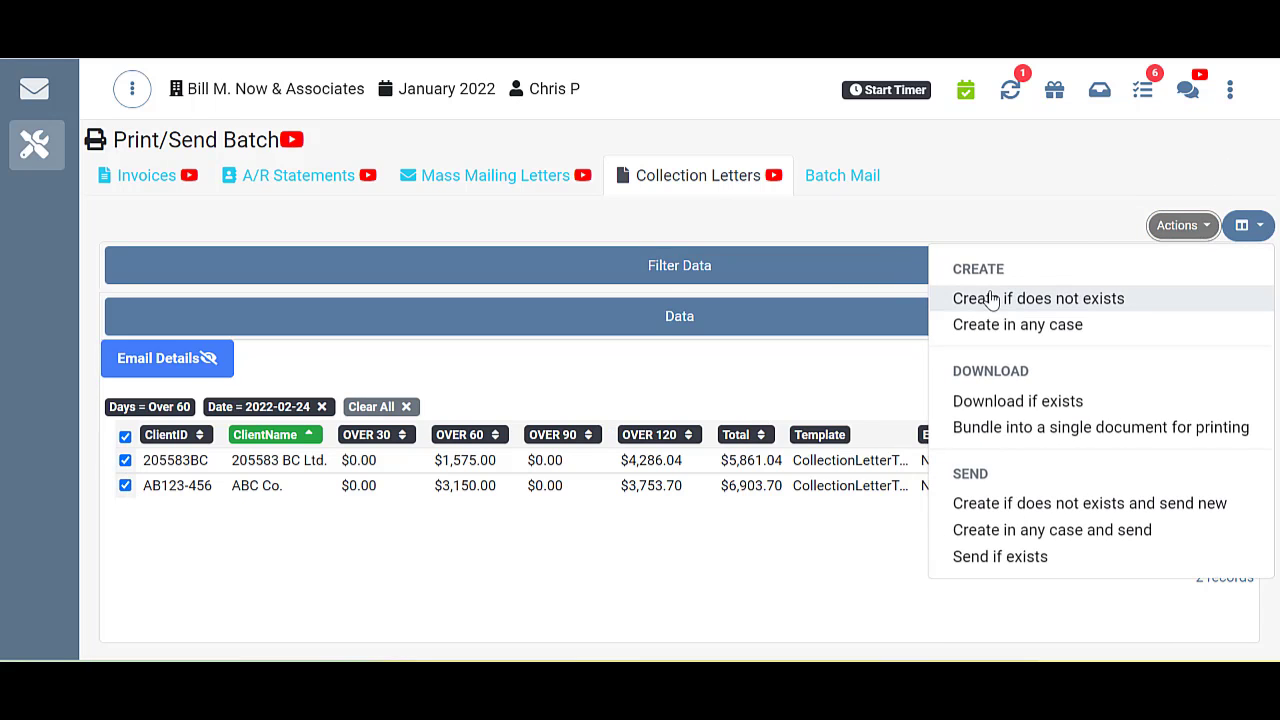
pyautogui.moveTo(1016, 324)
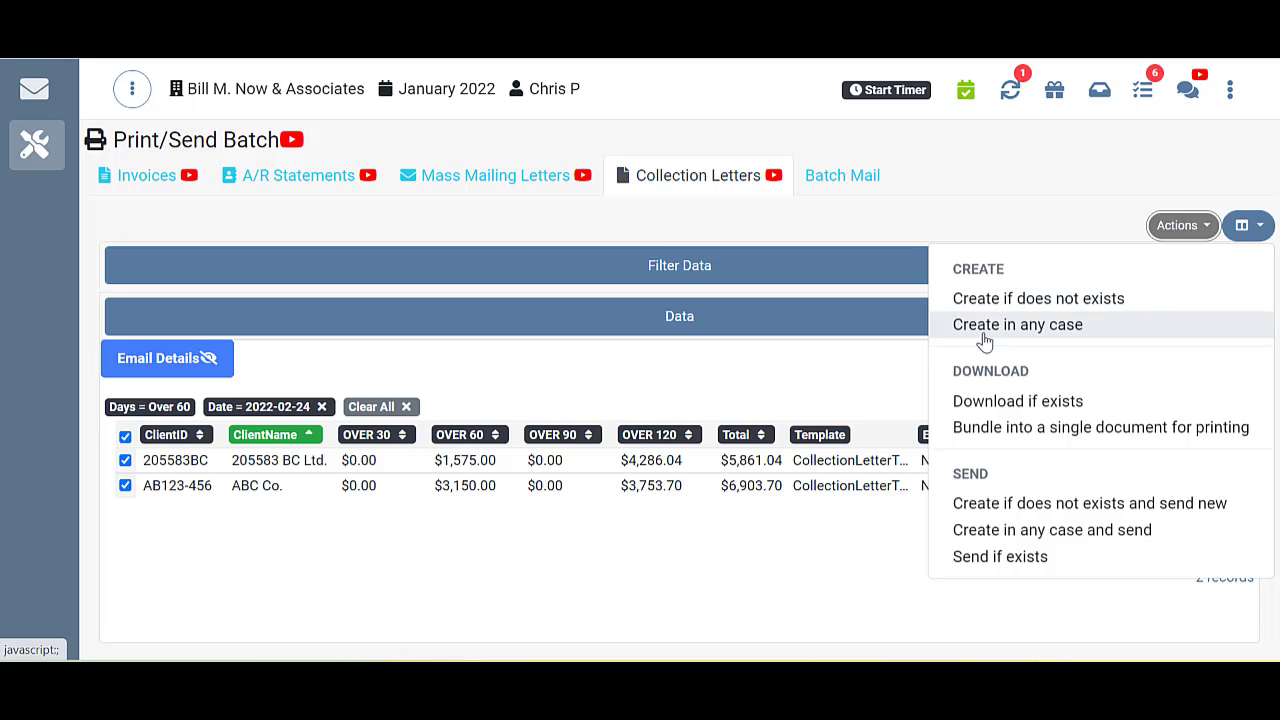
pyautogui.moveTo(985, 427)
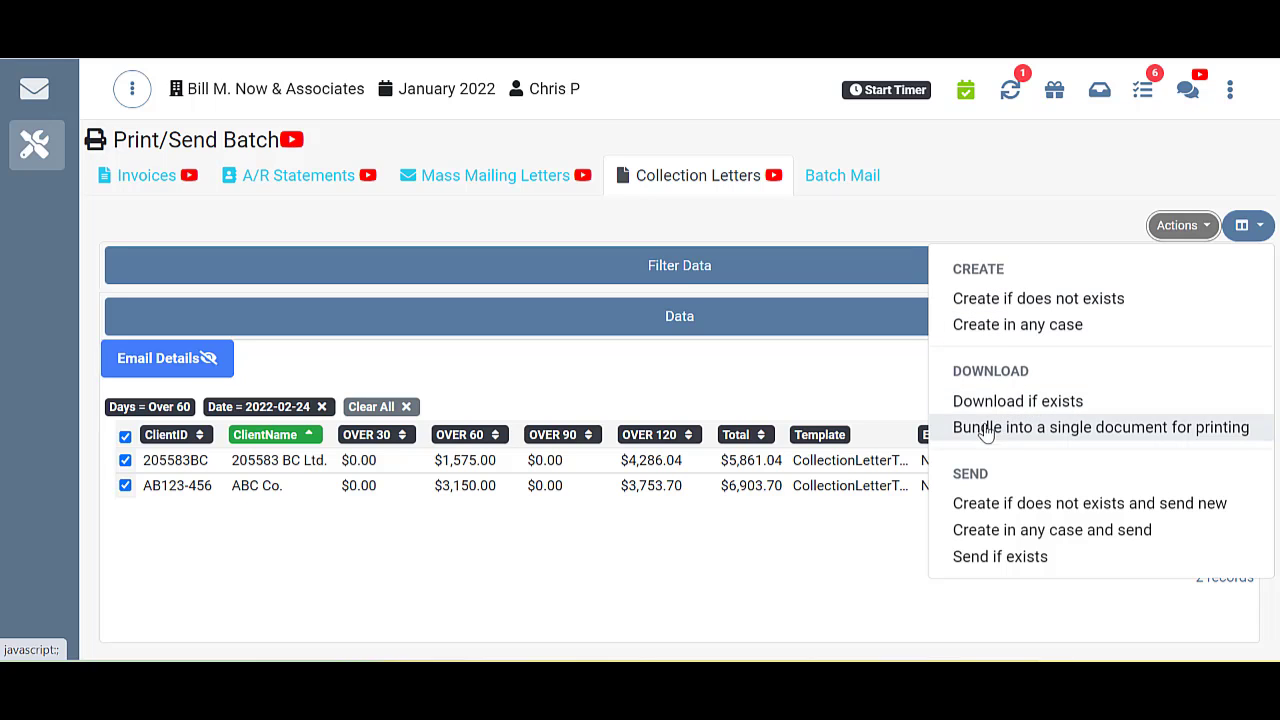
pyautogui.moveTo(987, 490)
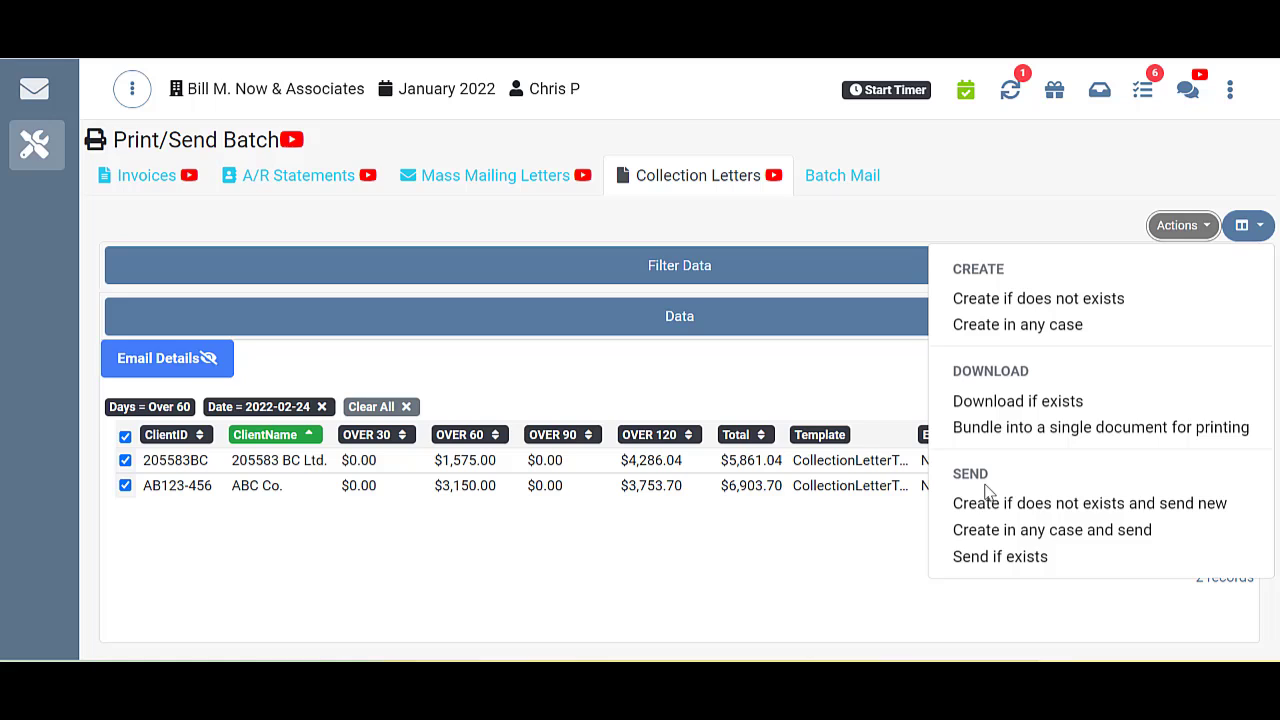
pyautogui.moveTo(975, 503)
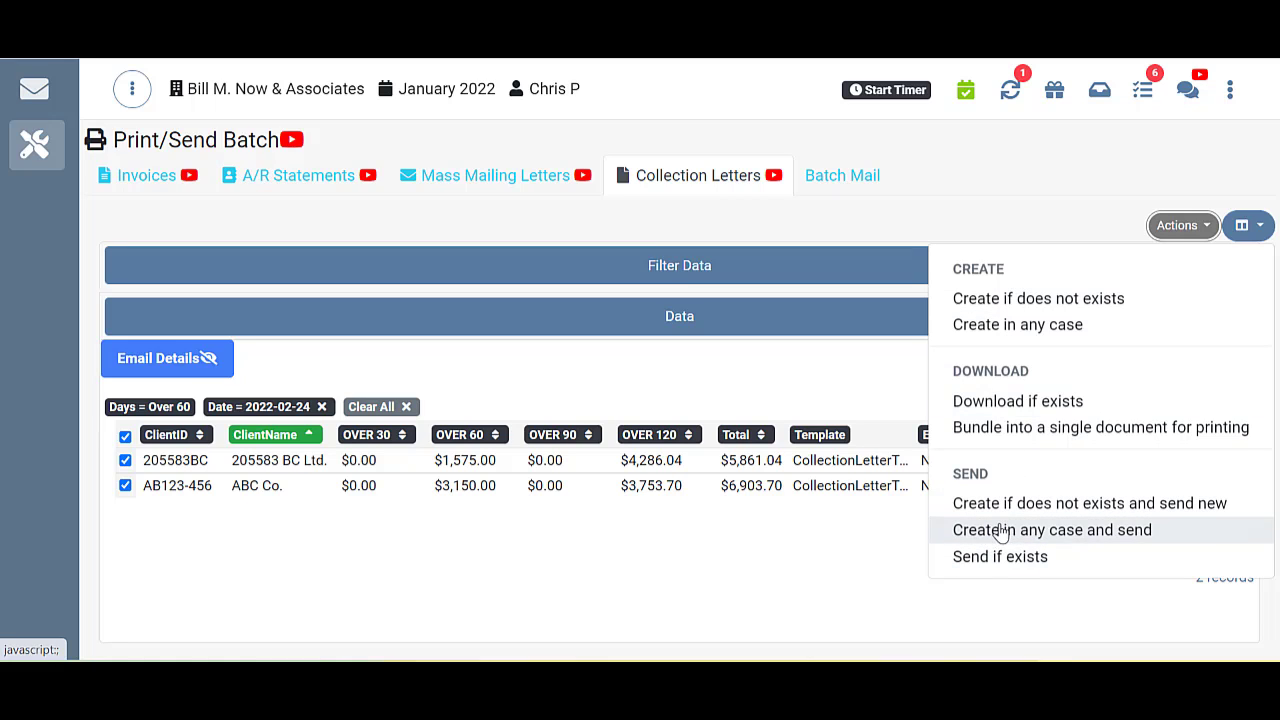
pyautogui.moveTo(529, 265)
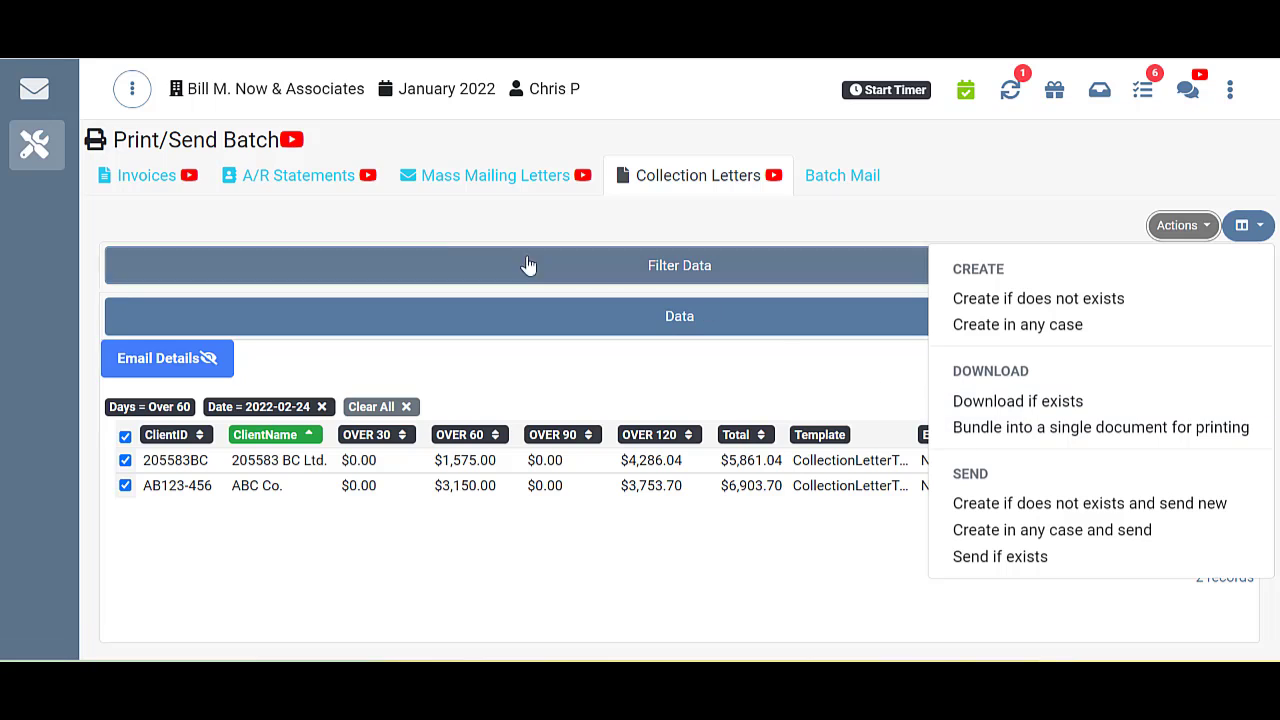
pyautogui.moveTo(291, 140)
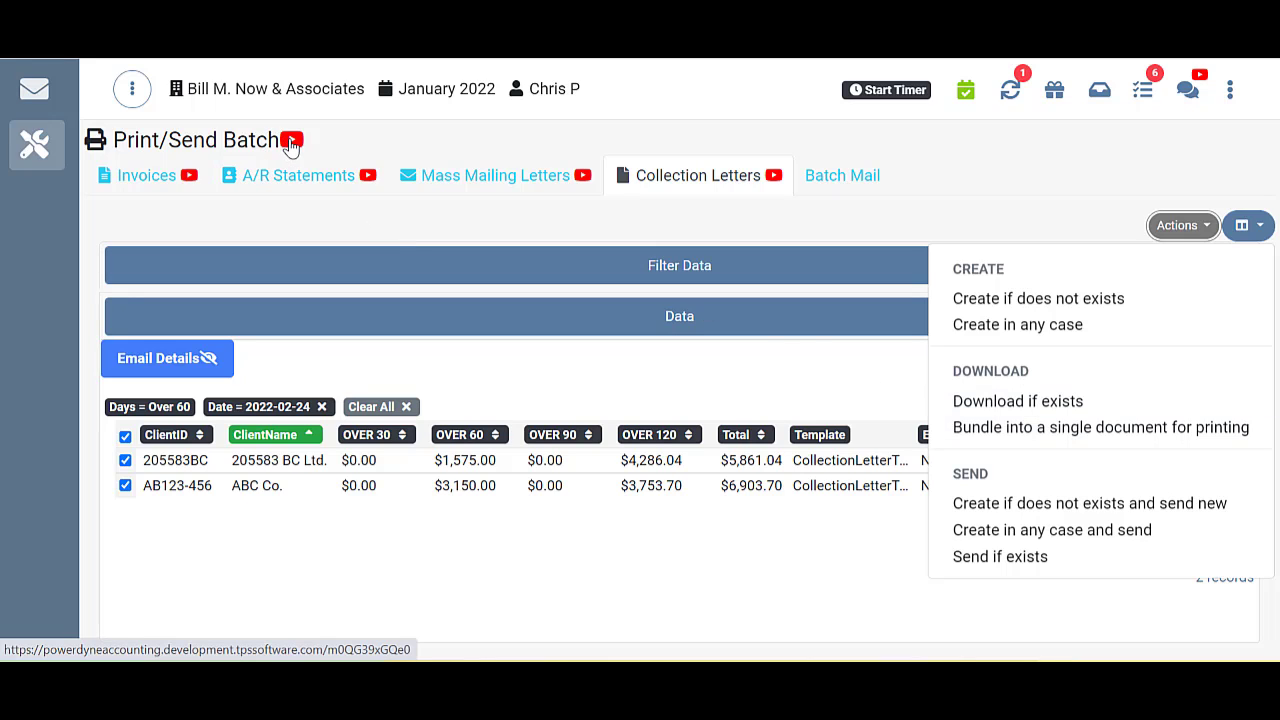
pyautogui.moveTo(291, 140)
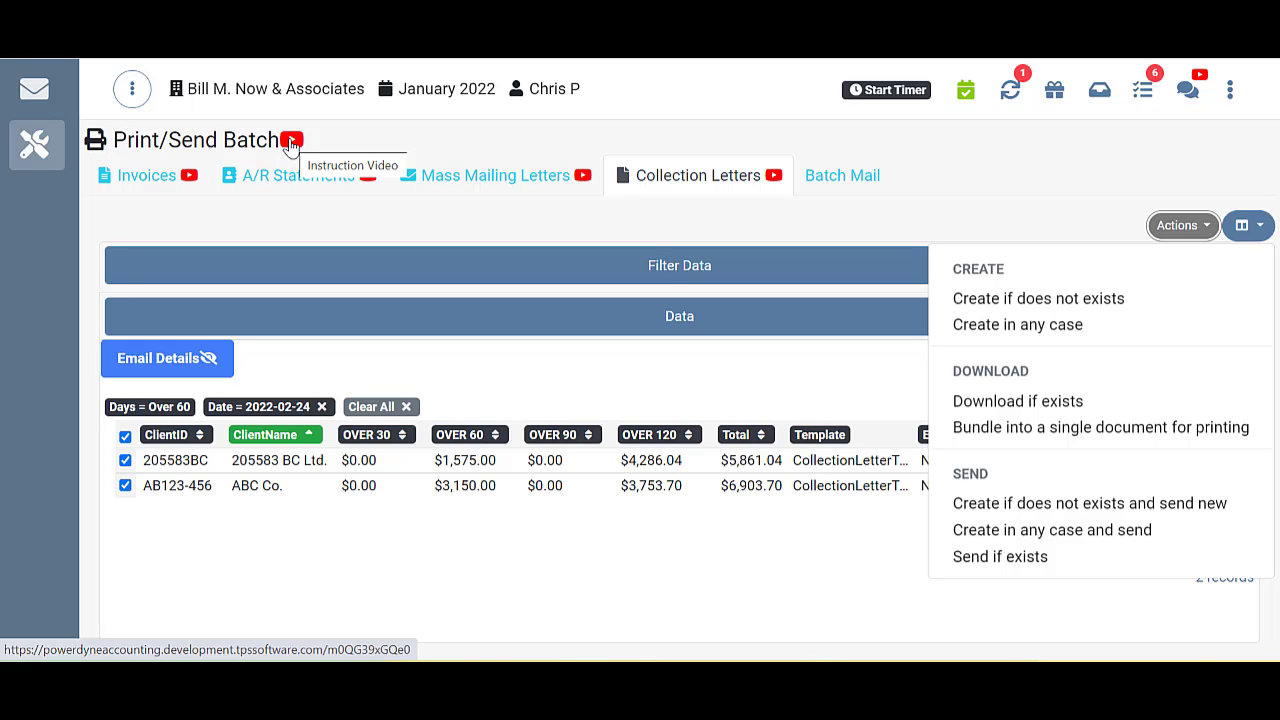
pyautogui.moveTo(320, 140)
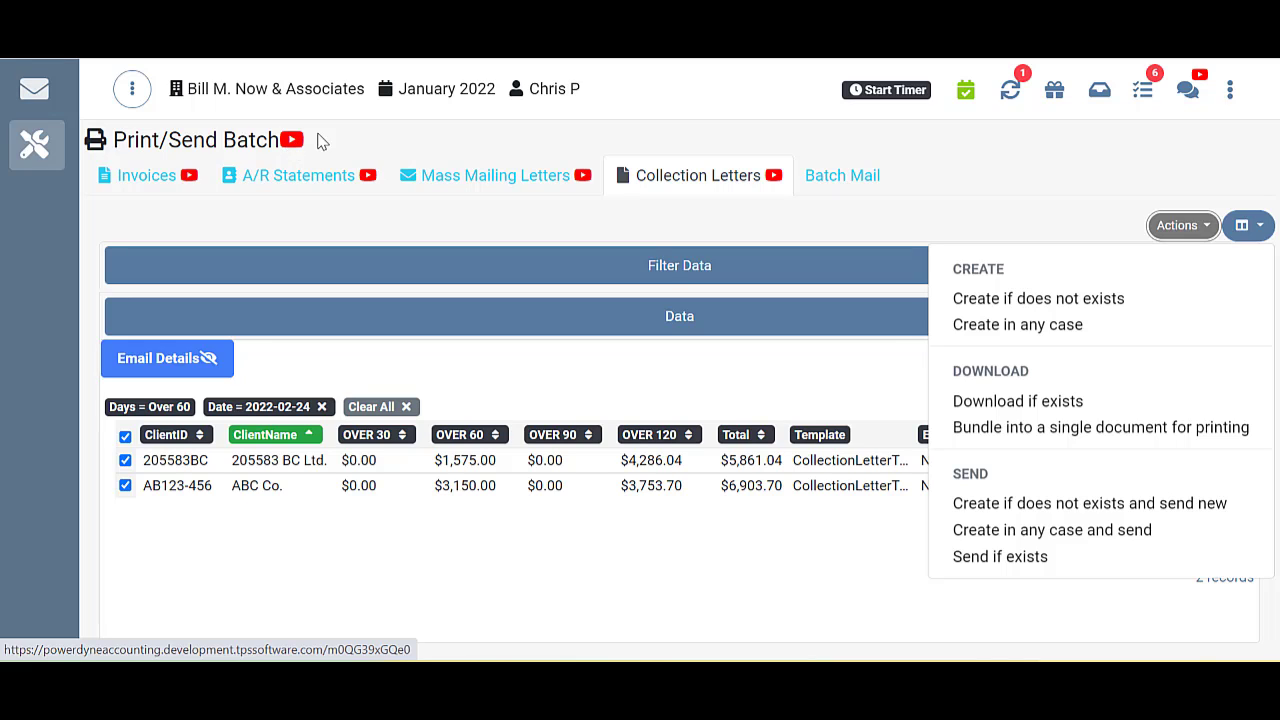